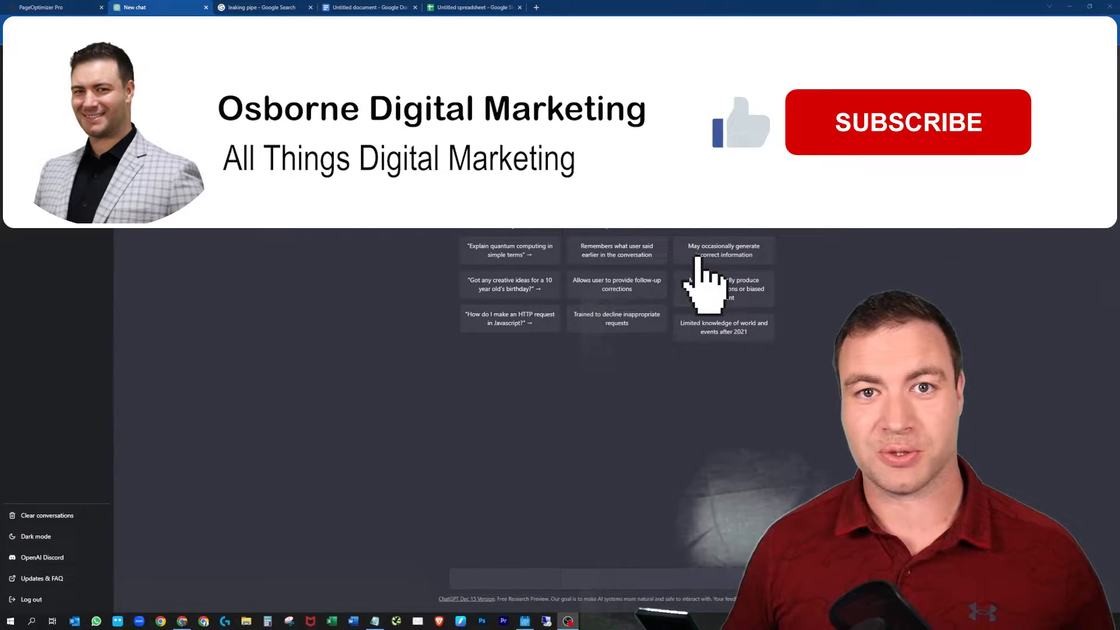
Step: Review the 'leaking pipe' Google results down to the People also ask questions and back to the top
{"action": "left_click", "coordinate": [908, 123]}
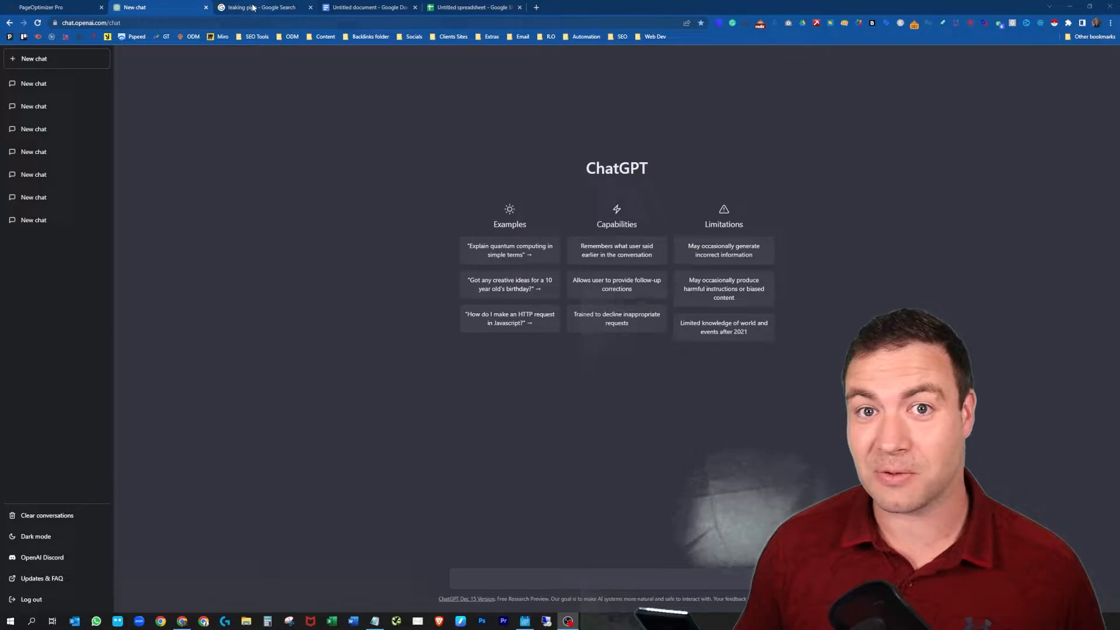
{"action": "mouse_move", "coordinate": [257, 7]}
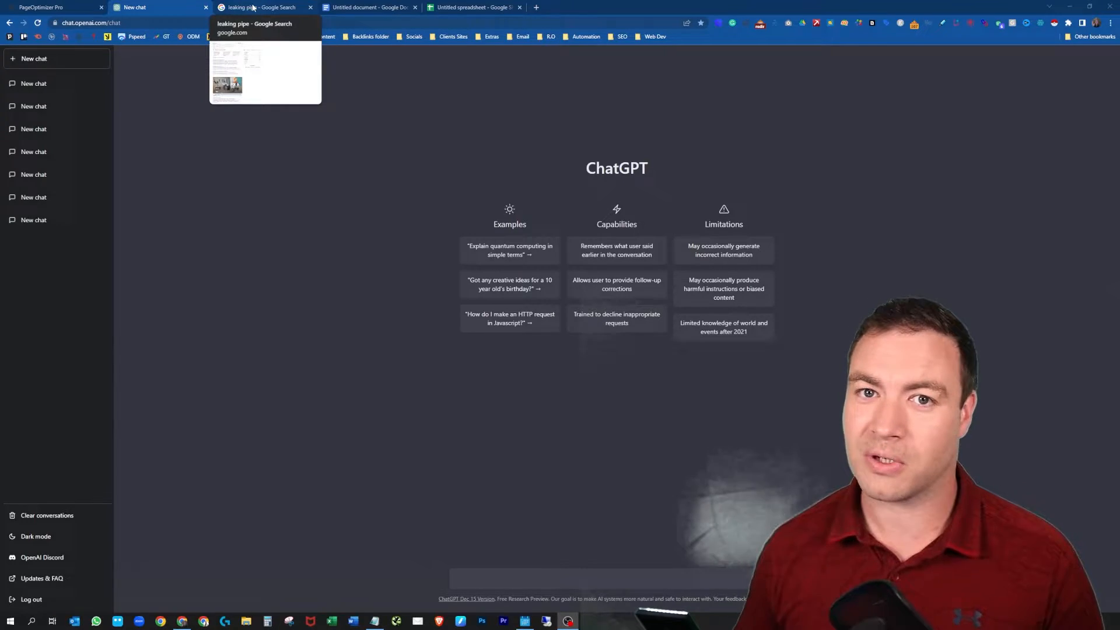
{"action": "left_click", "coordinate": [261, 7]}
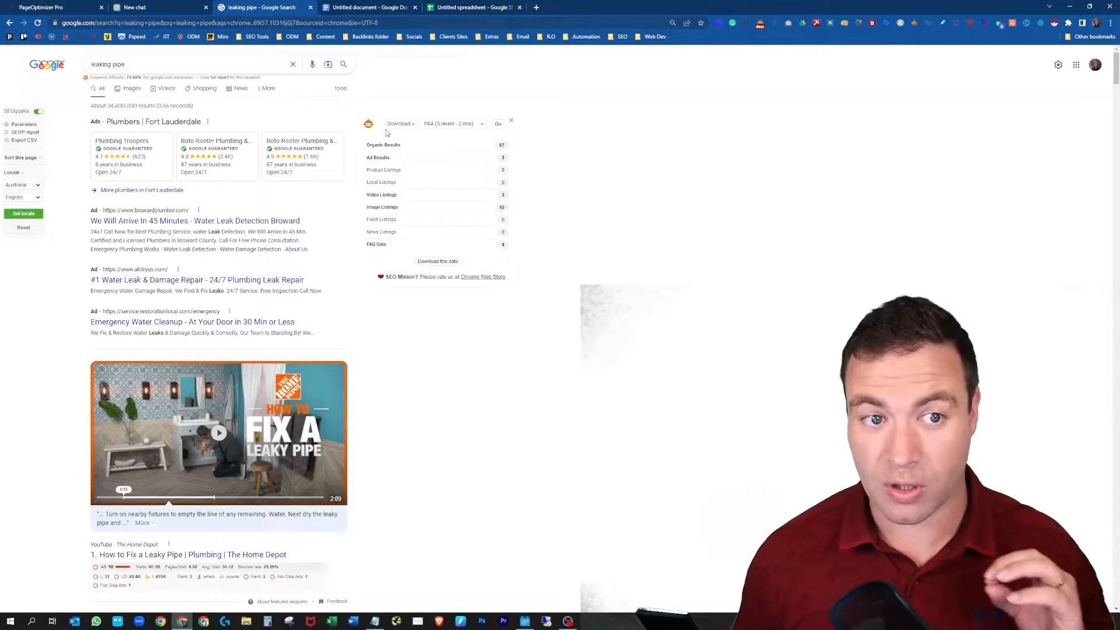
{"action": "scroll", "scroll_direction": "down", "scroll_amount": 3}
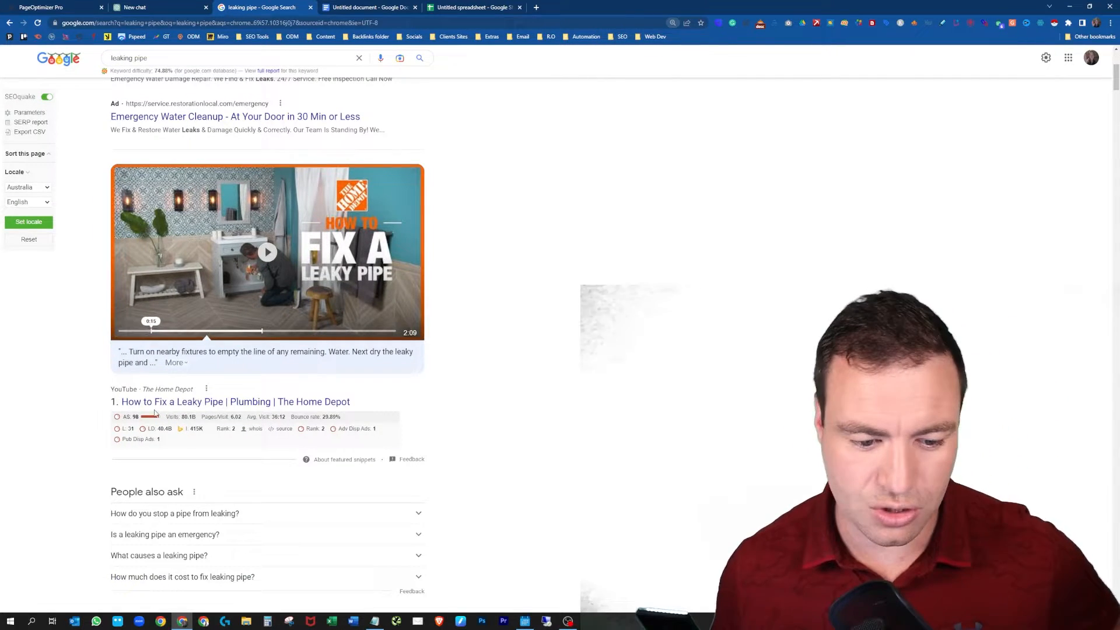
{"action": "scroll", "scroll_direction": "down", "scroll_amount": 3}
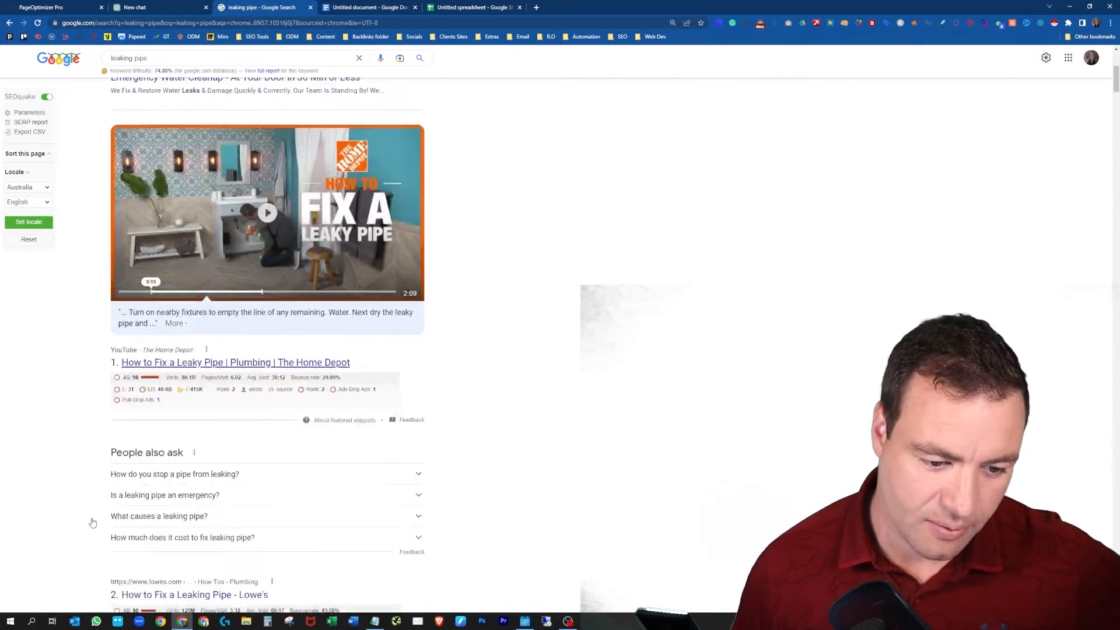
{"action": "scroll", "scroll_direction": "down", "scroll_amount": 3}
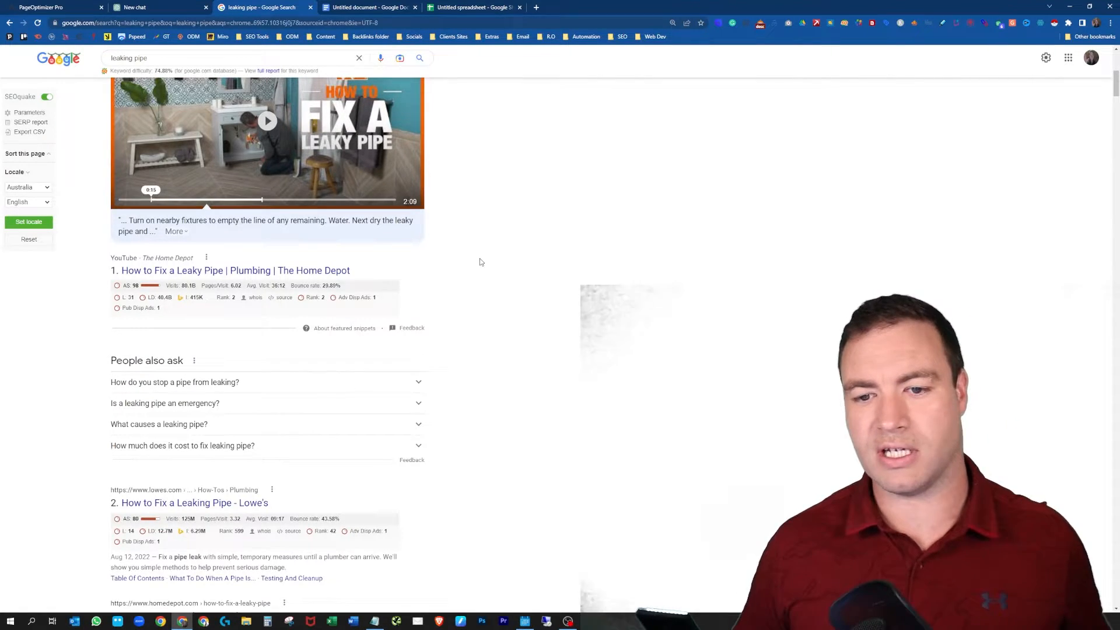
{"action": "scroll", "scroll_direction": "up", "scroll_amount": 3}
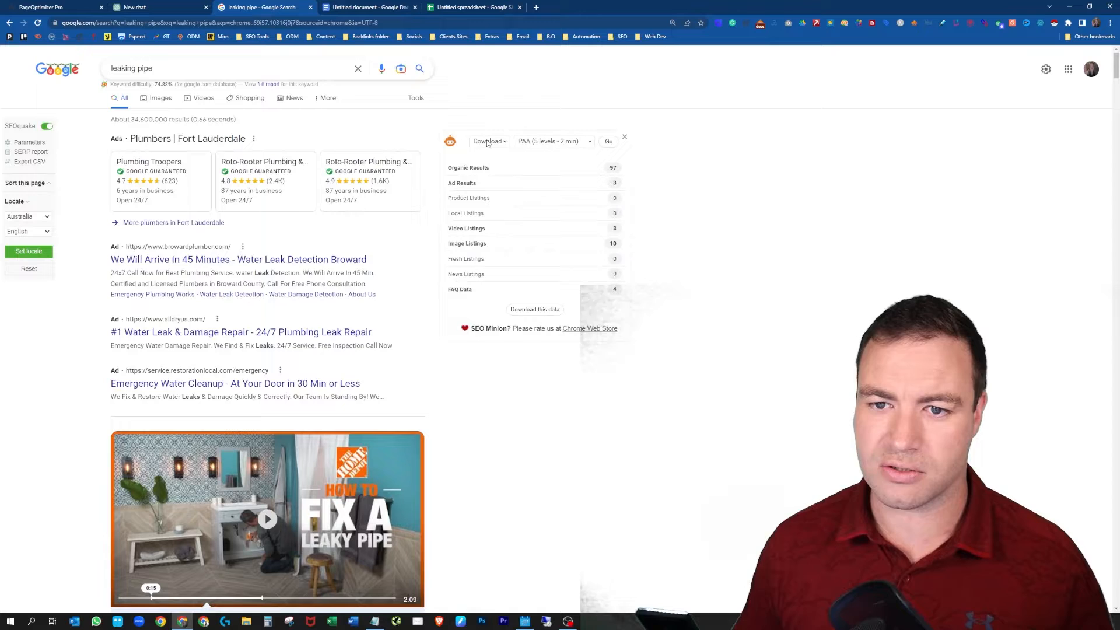
Step: Download the PAA (2 levels - 5 sec) questions for leaking pipe as a CSV, then go to the Untitled spreadsheet
{"action": "left_click", "coordinate": [553, 141]}
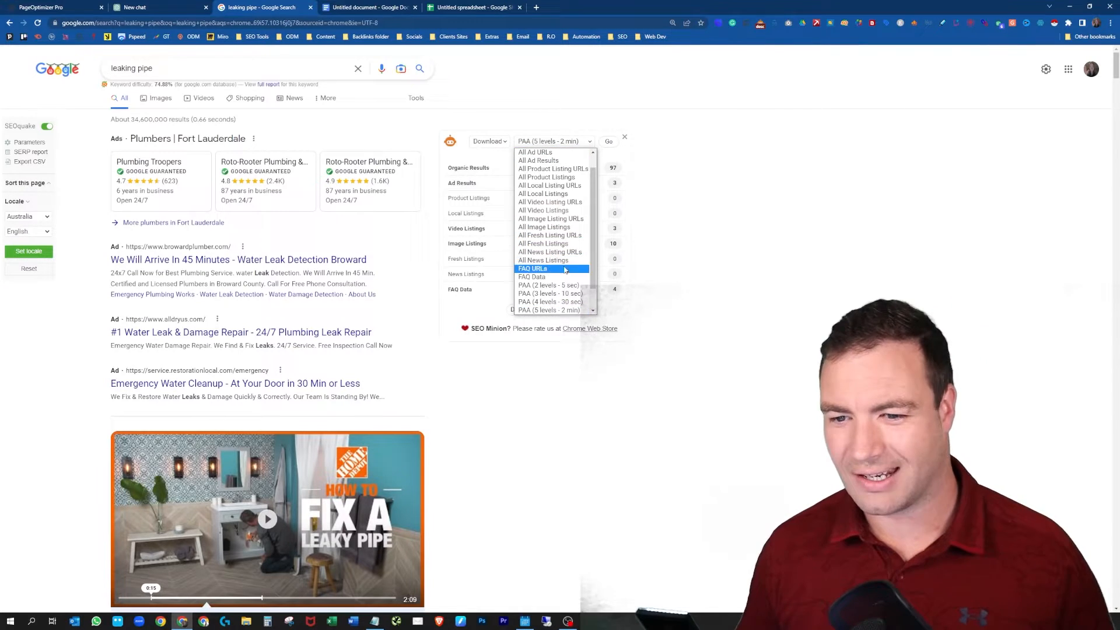
{"action": "left_click", "coordinate": [550, 284]}
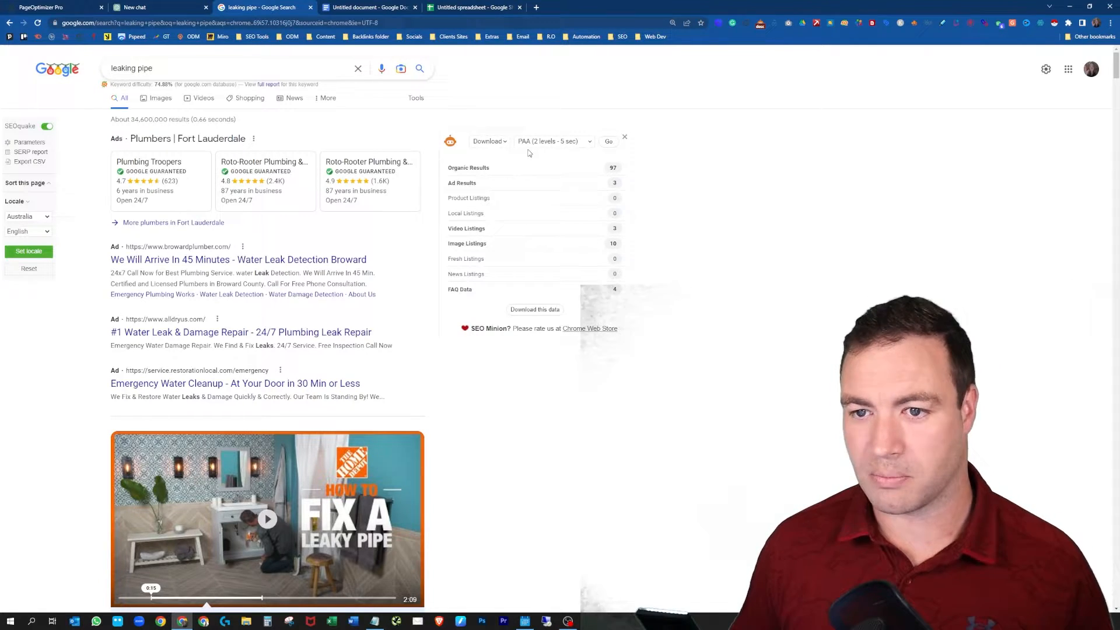
{"action": "left_click", "coordinate": [608, 141]}
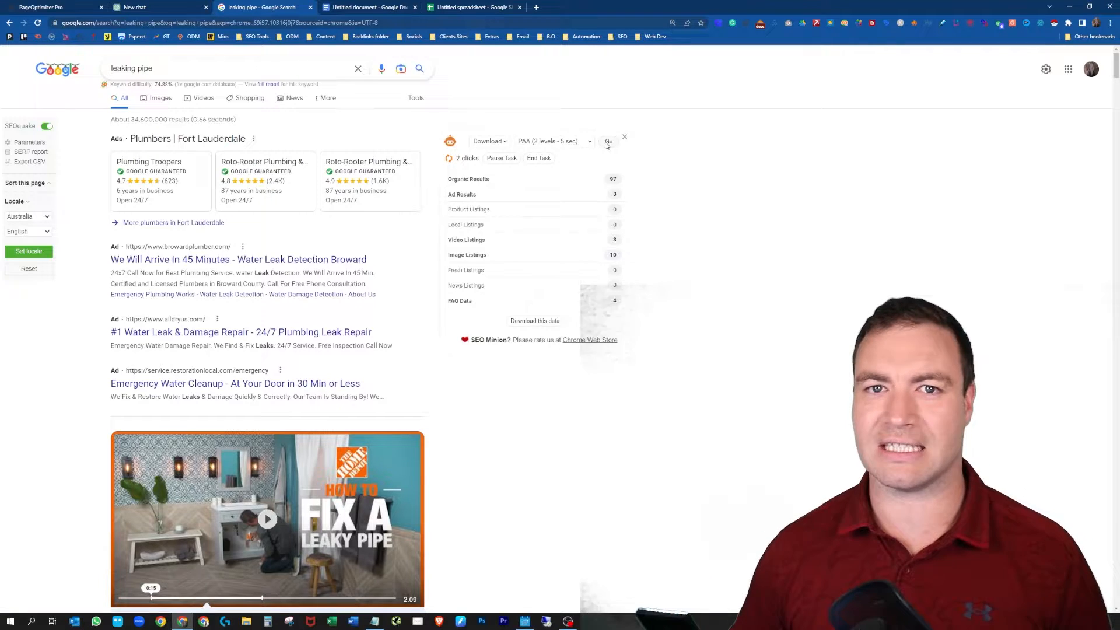
{"action": "left_click", "coordinate": [608, 142]}
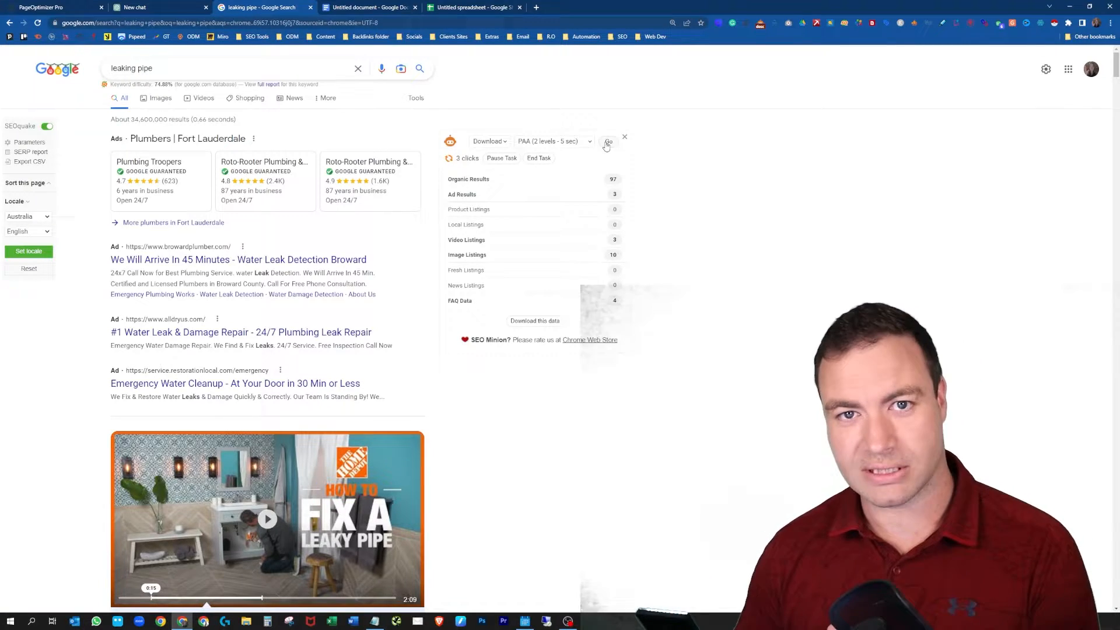
{"action": "left_click", "coordinate": [607, 141]}
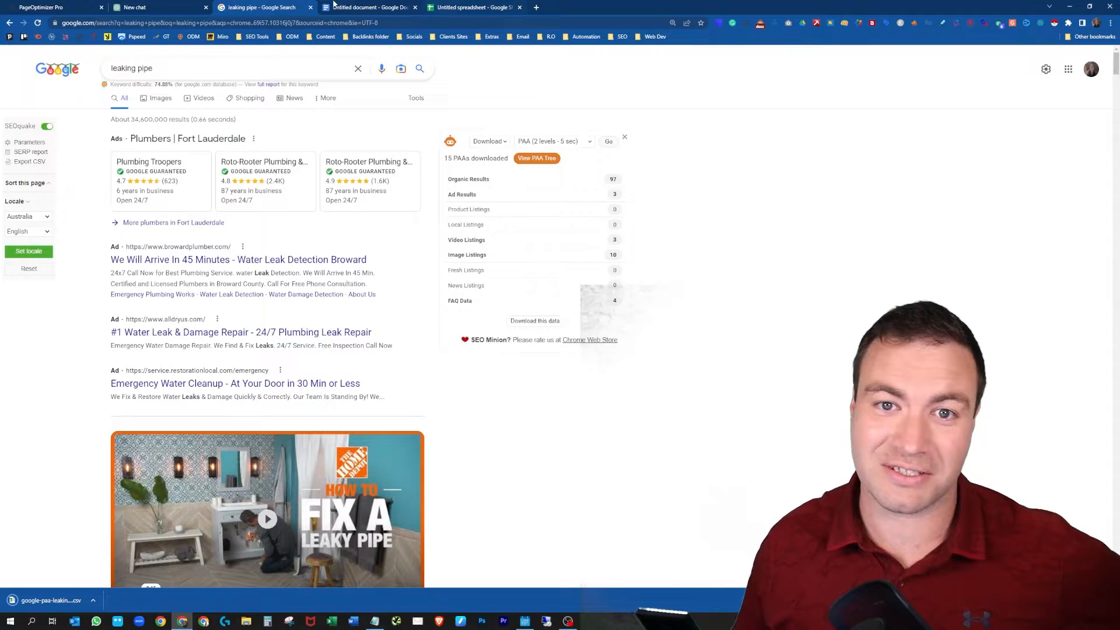
{"action": "left_click", "coordinate": [474, 7]}
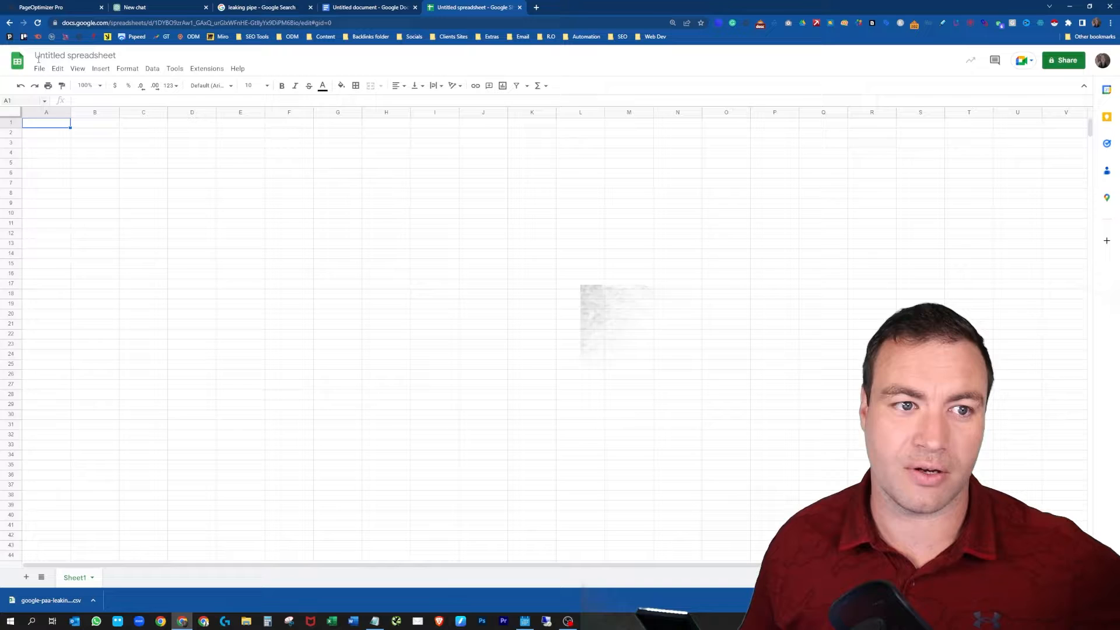
Step: Import the downloaded PAA CSV via File > Import, replacing the current sheet
{"action": "left_click", "coordinate": [40, 67]}
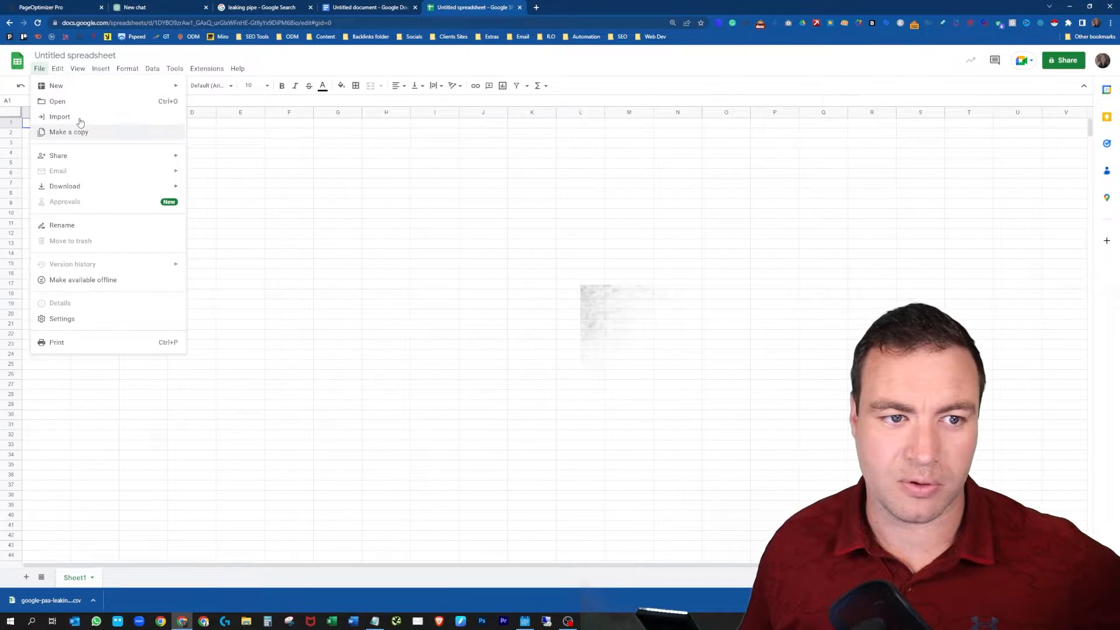
{"action": "left_click", "coordinate": [60, 117]}
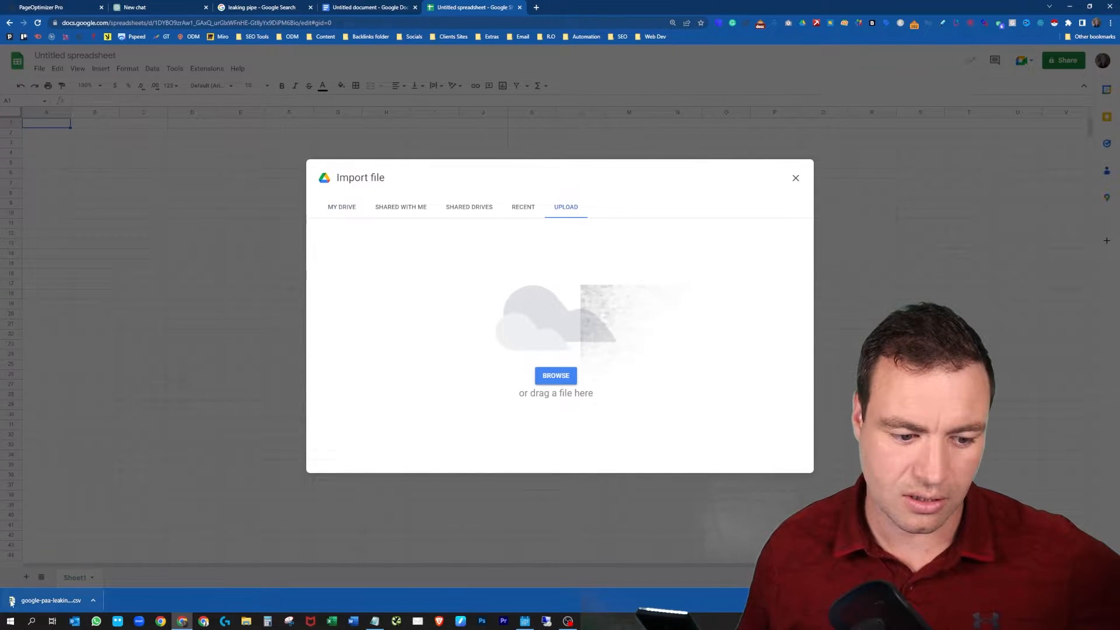
{"action": "left_click", "coordinate": [556, 374]}
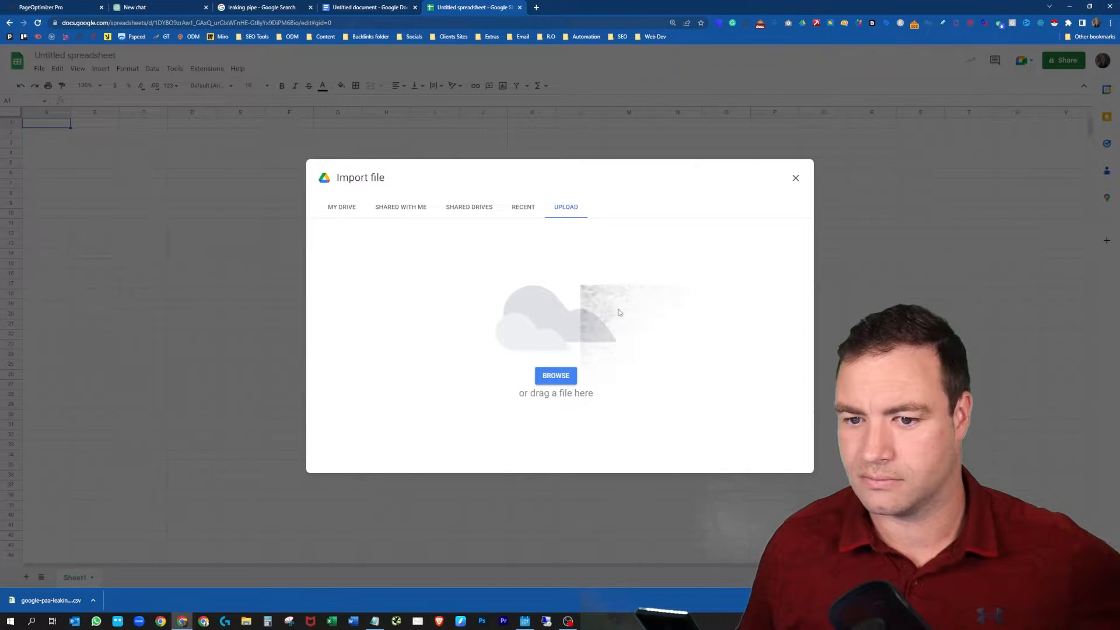
{"action": "left_click", "coordinate": [555, 375]}
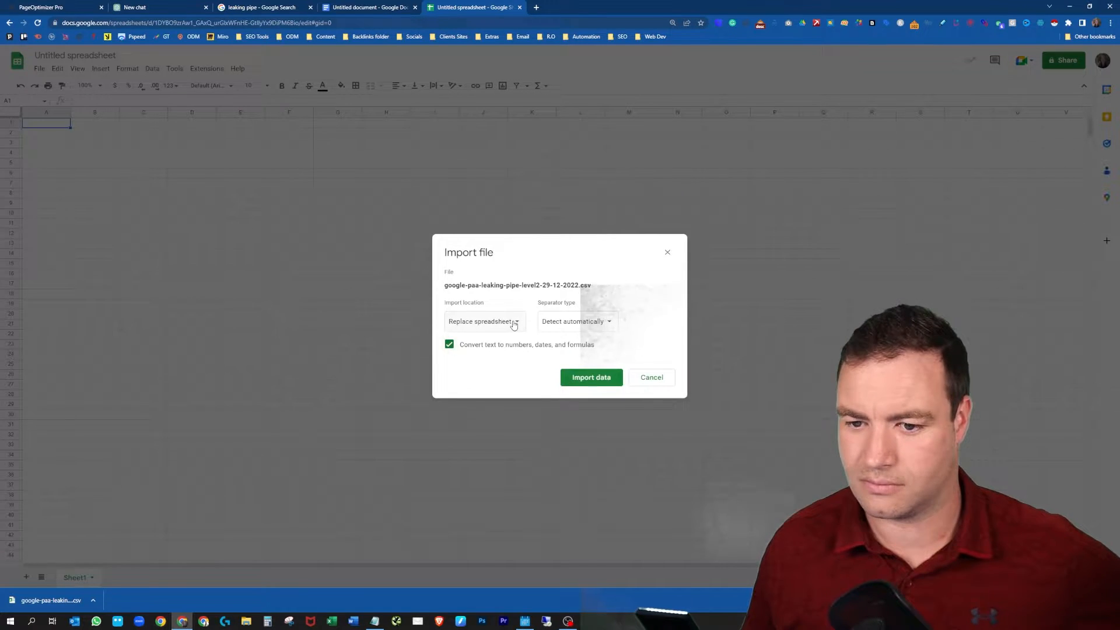
{"action": "left_click", "coordinate": [484, 321]}
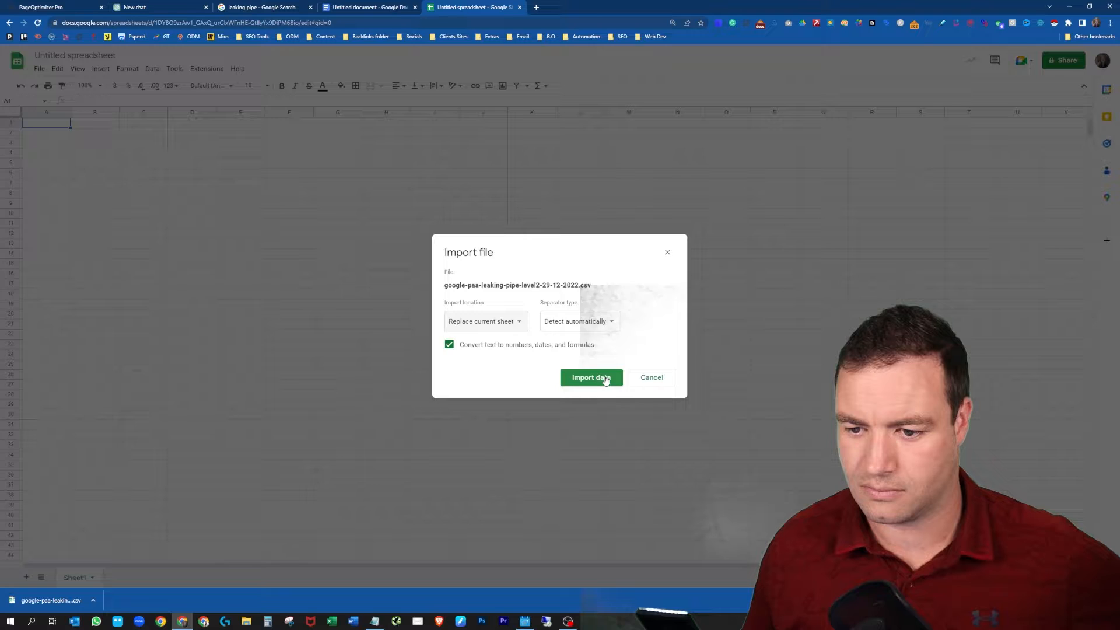
{"action": "left_click", "coordinate": [590, 377]}
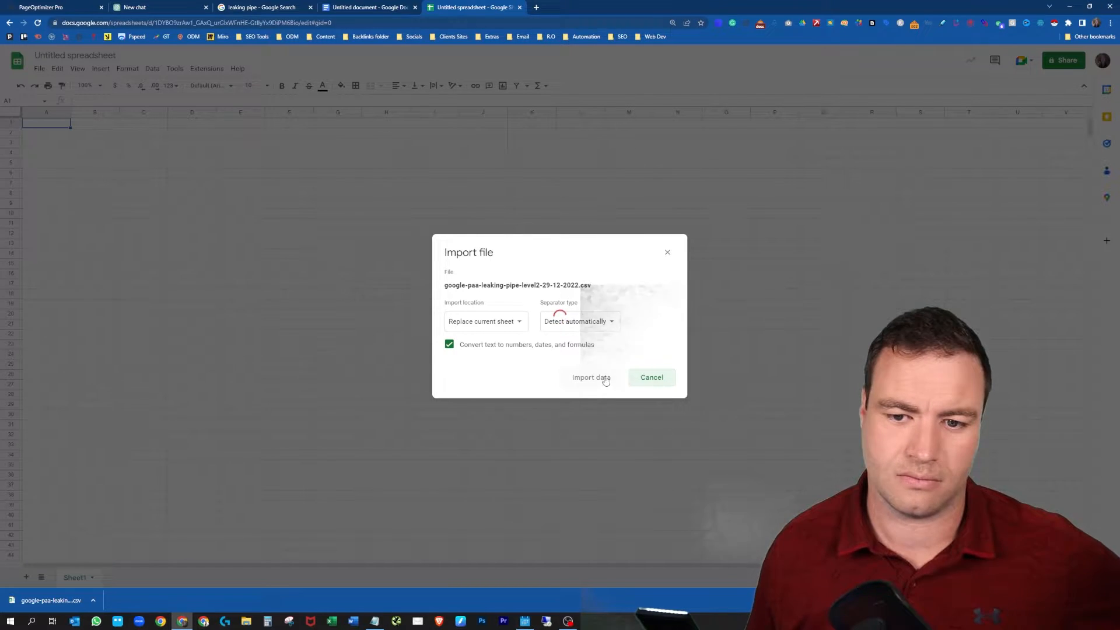
{"action": "left_click", "coordinate": [591, 376]}
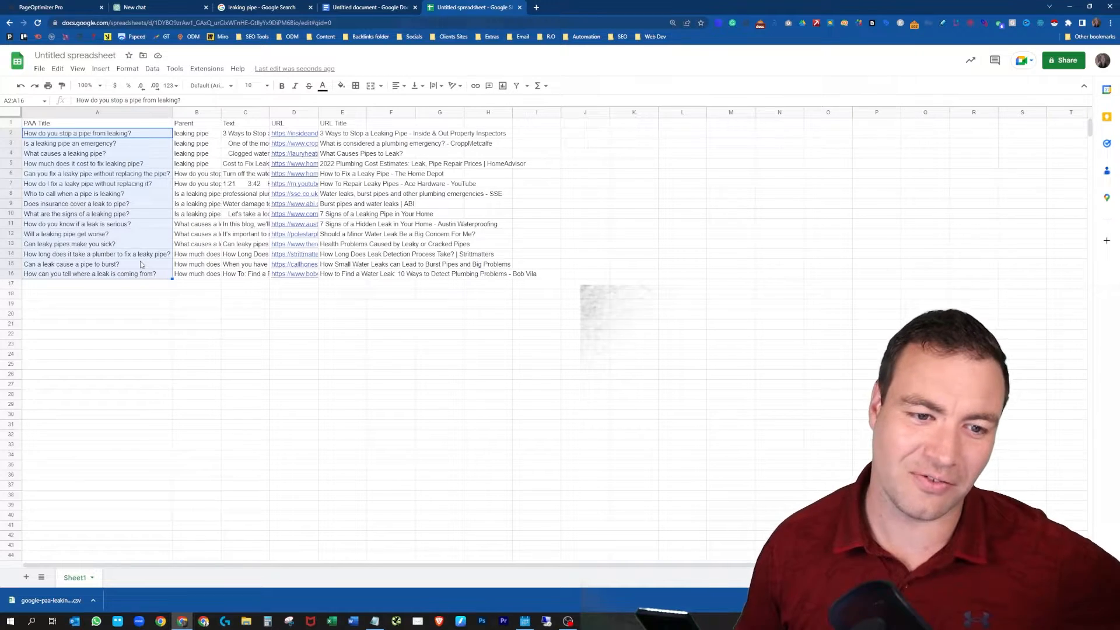
Step: Widen the Parent column B so full parent questions like row 6's are readable
{"action": "left_click", "coordinate": [72, 264]}
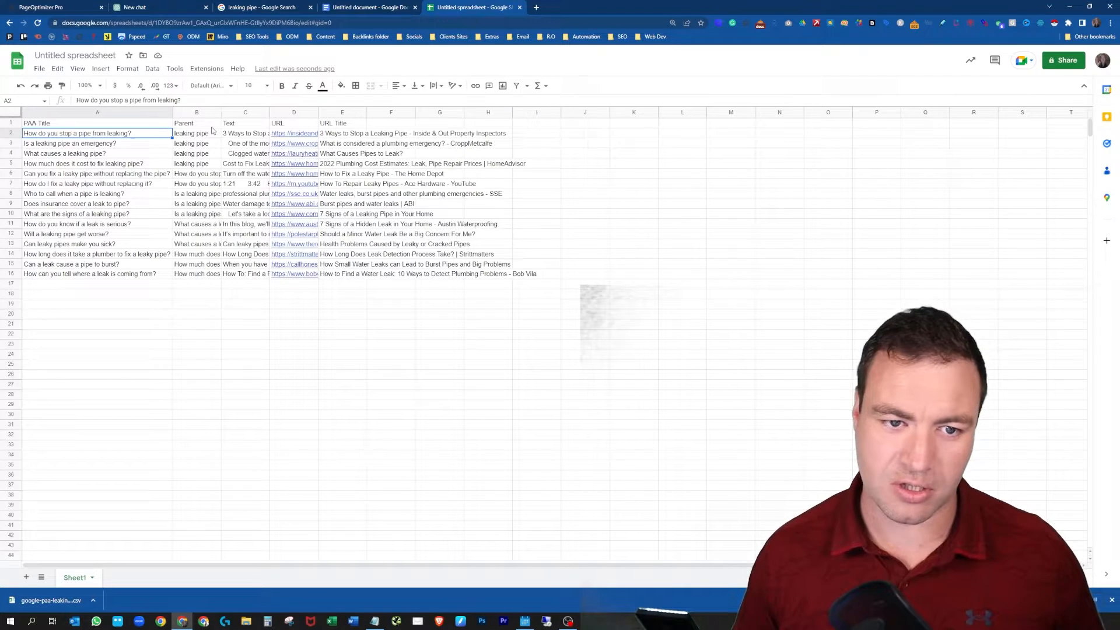
{"action": "left_click", "coordinate": [196, 163]}
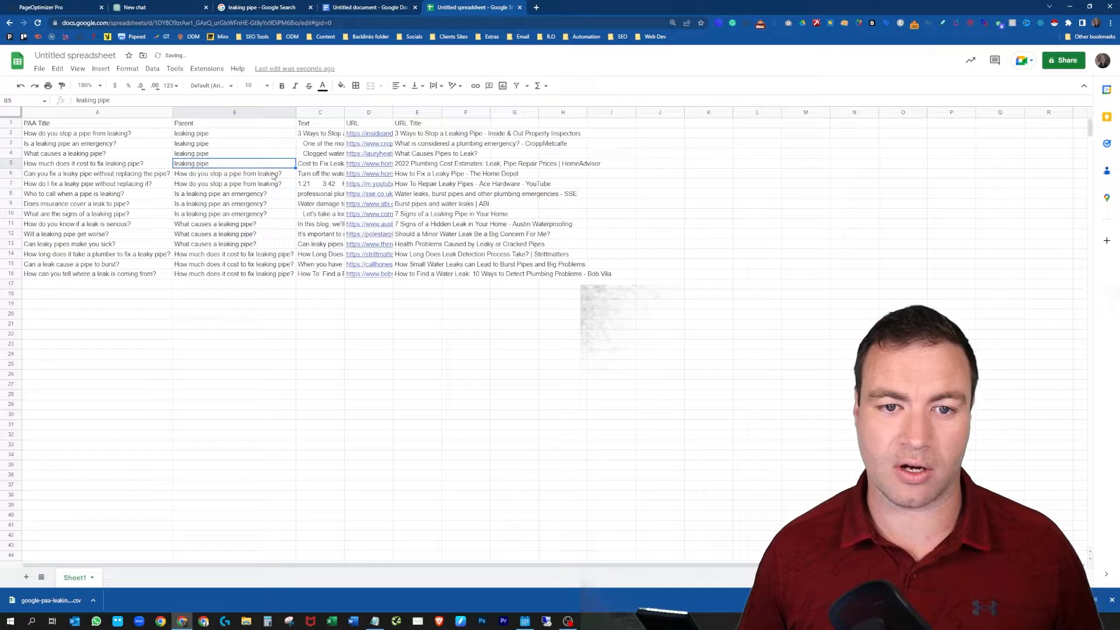
{"action": "left_click", "coordinate": [233, 174]}
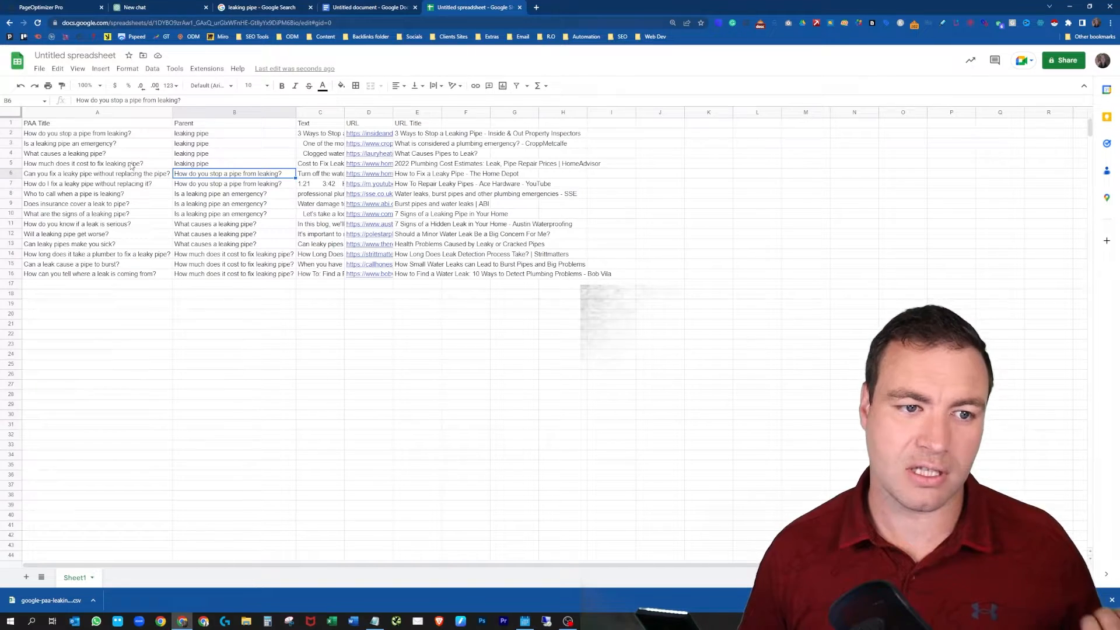
Step: List the cost, causes and emergency questions in A24:A26 below the imported table
{"action": "left_click", "coordinate": [96, 163]}
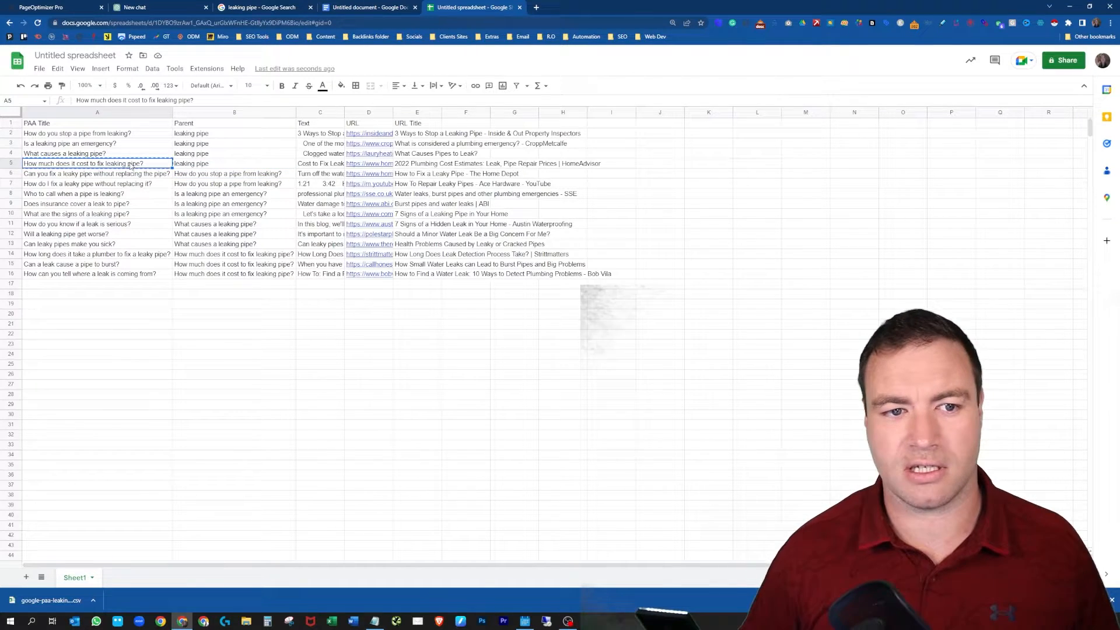
{"action": "left_click", "coordinate": [96, 353]}
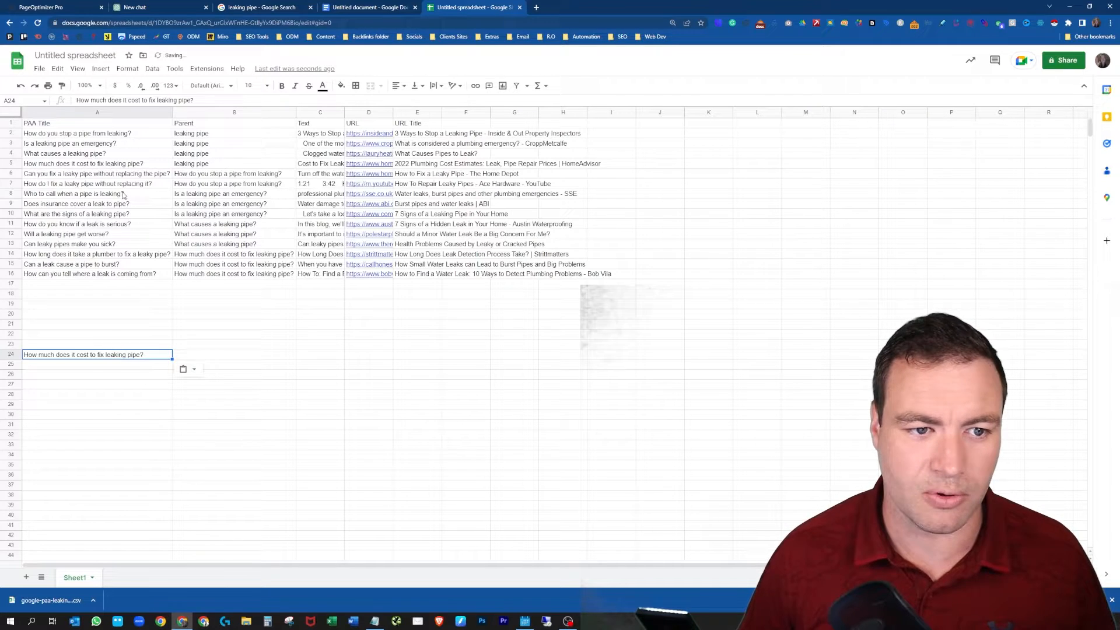
{"action": "left_click", "coordinate": [97, 153]}
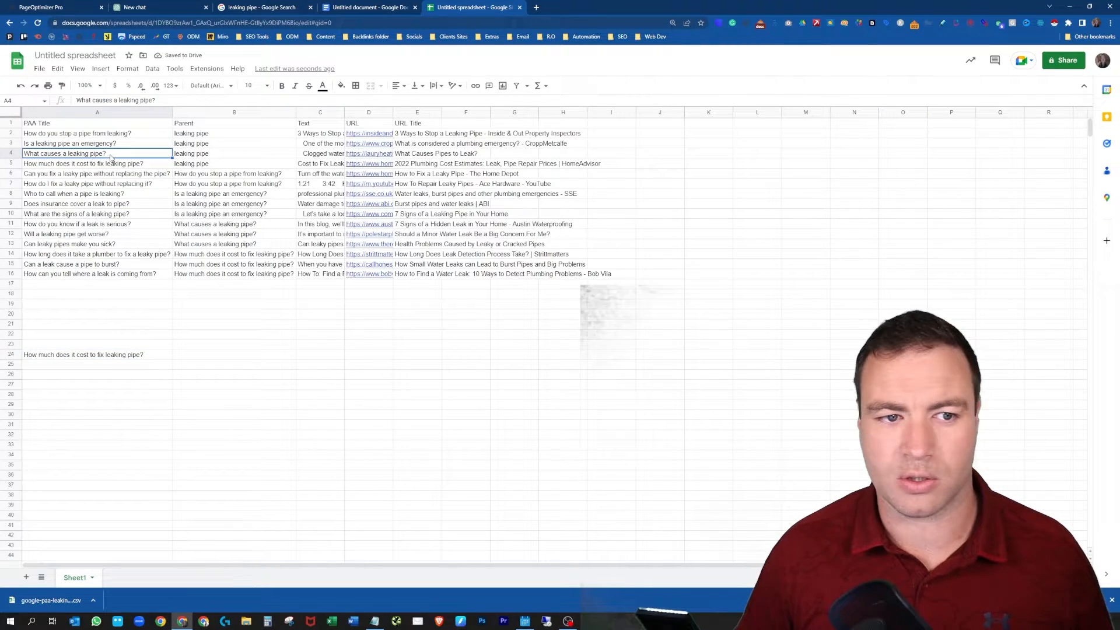
{"action": "left_click", "coordinate": [97, 364]}
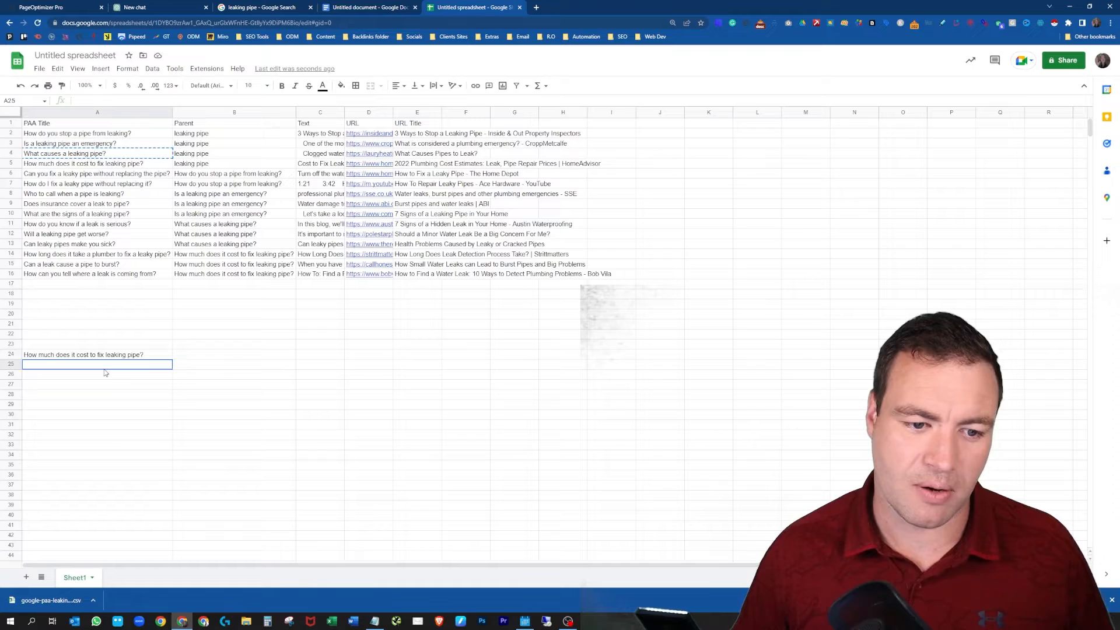
{"action": "key", "text": "ctrl+v"}
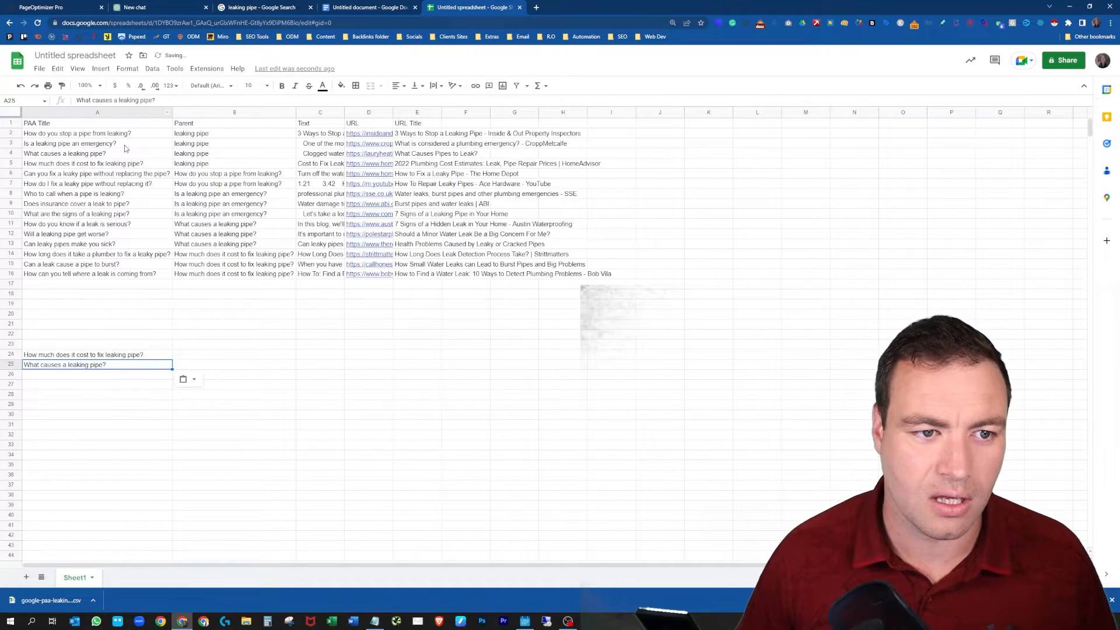
{"action": "left_click", "coordinate": [77, 142]}
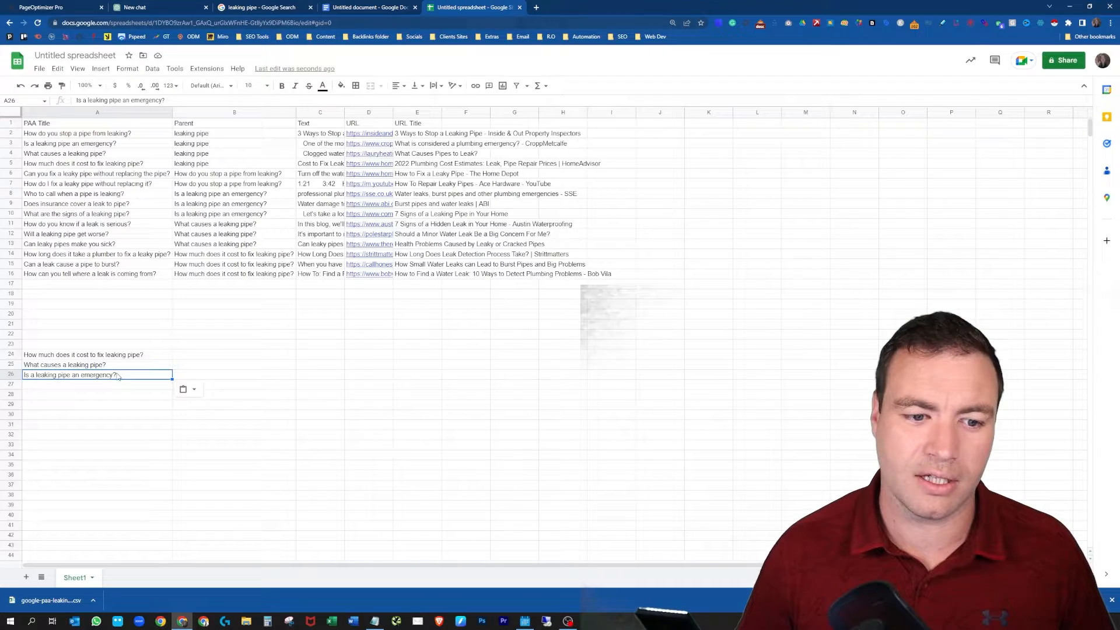
Step: Select the three listed questions A24:A26 and check the blank Google Docs document alongside
{"action": "left_click", "coordinate": [83, 355]}
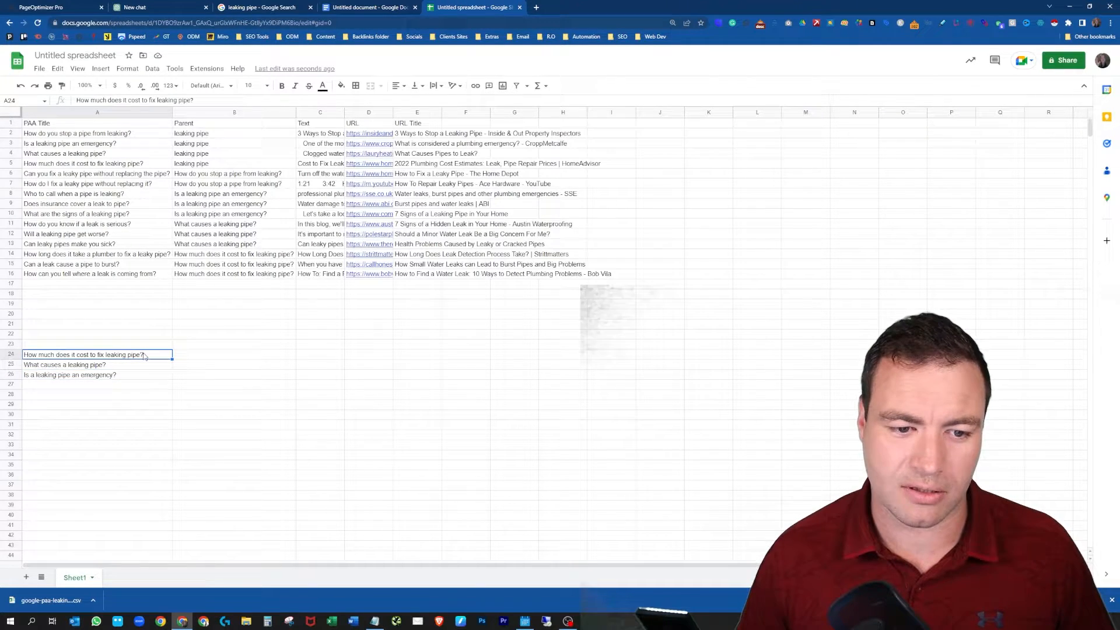
{"action": "left_click_drag", "start_coordinate": [82, 355], "coordinate": [69, 374]}
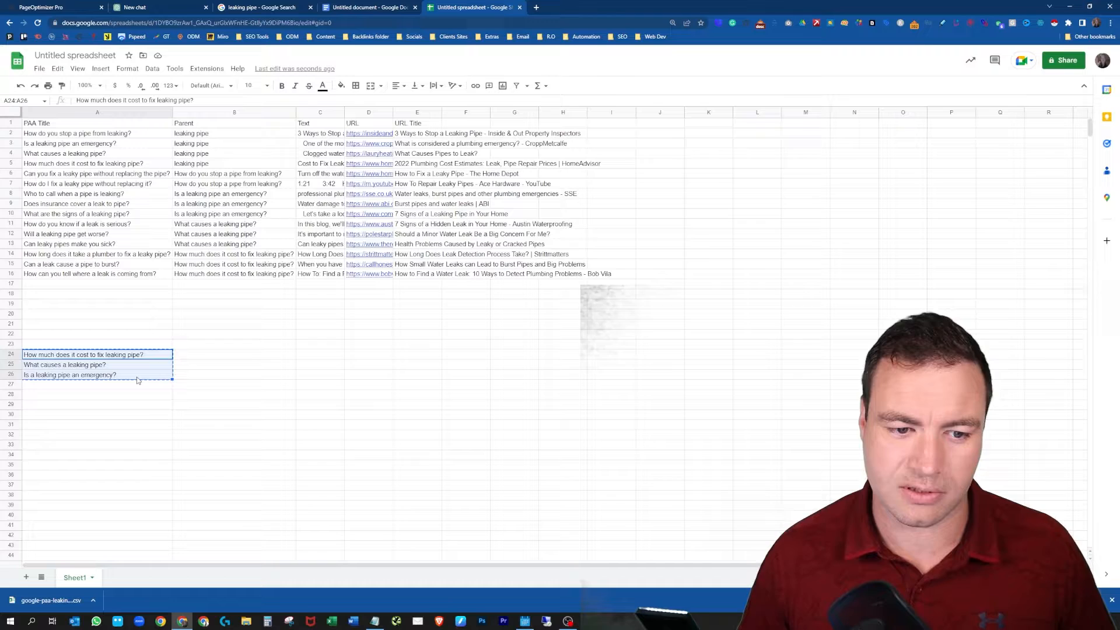
{"action": "left_click", "coordinate": [371, 7]}
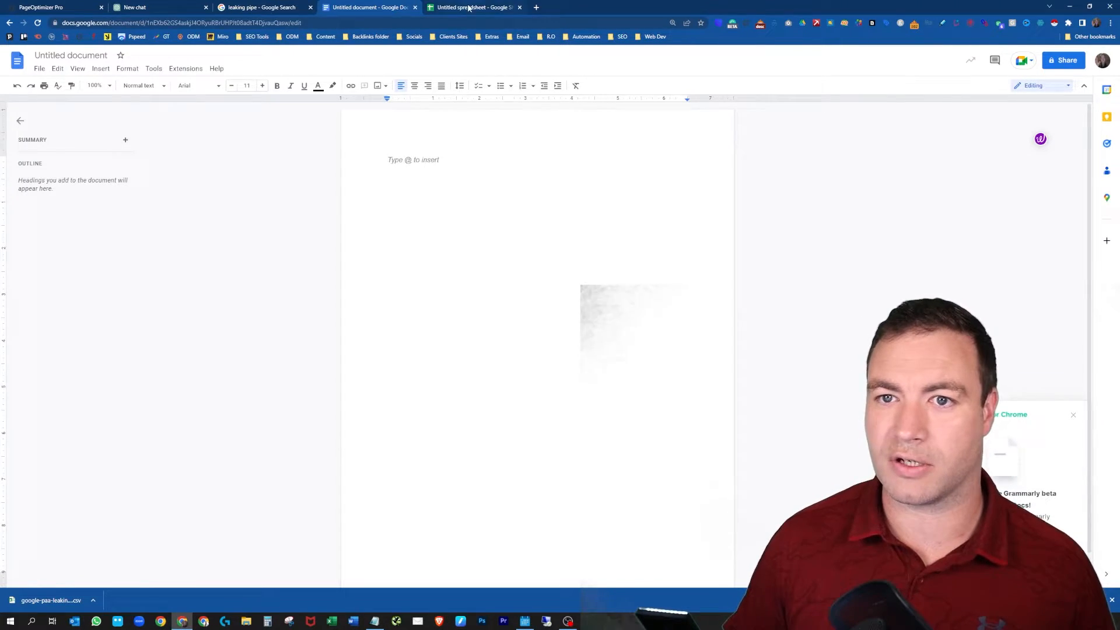
{"action": "left_click", "coordinate": [473, 7]}
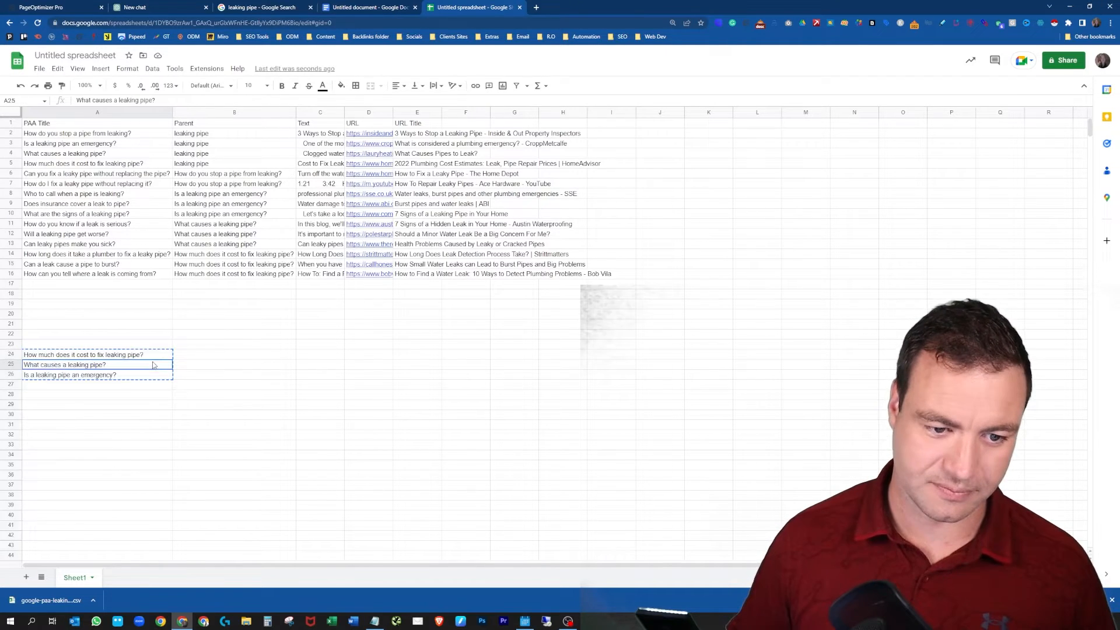
{"action": "left_click_drag", "start_coordinate": [82, 355], "coordinate": [70, 375]}
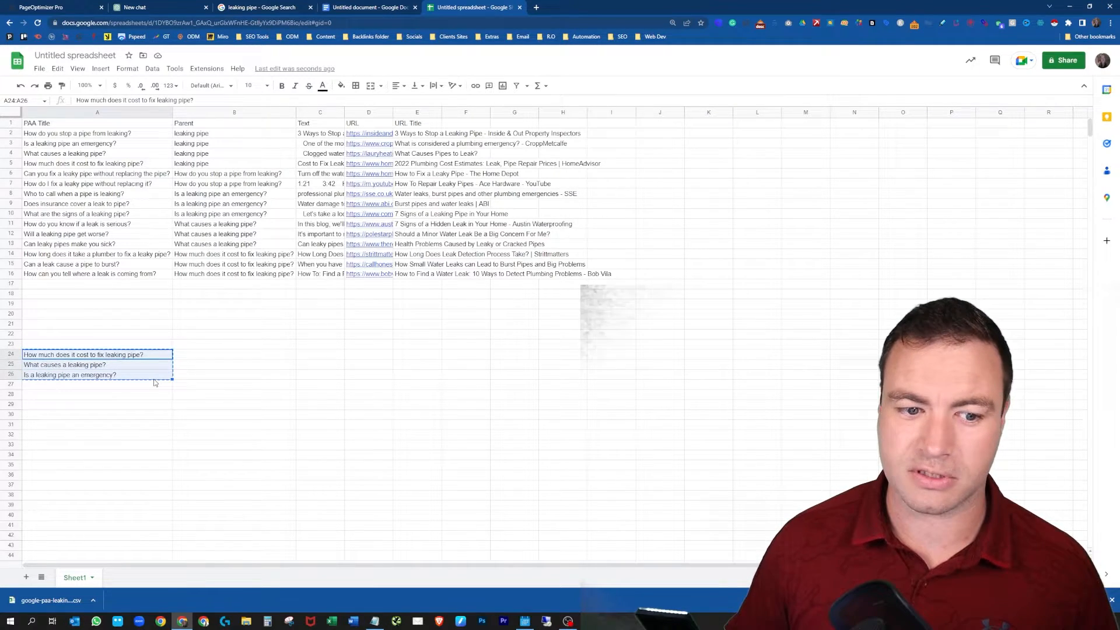
{"action": "left_click", "coordinate": [370, 7]}
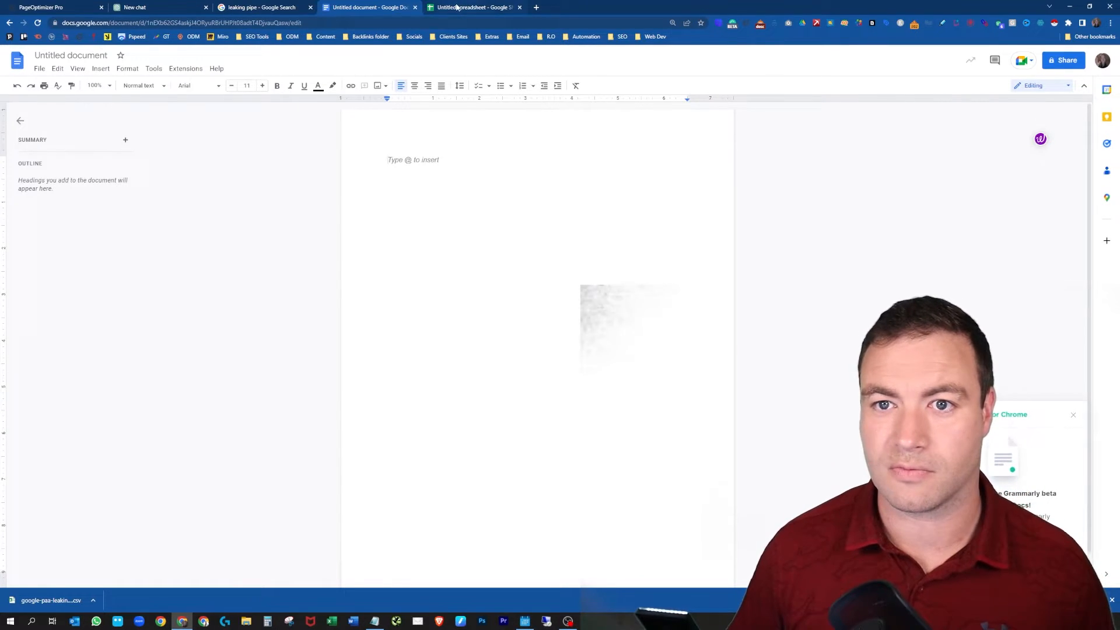
{"action": "left_click", "coordinate": [474, 7]}
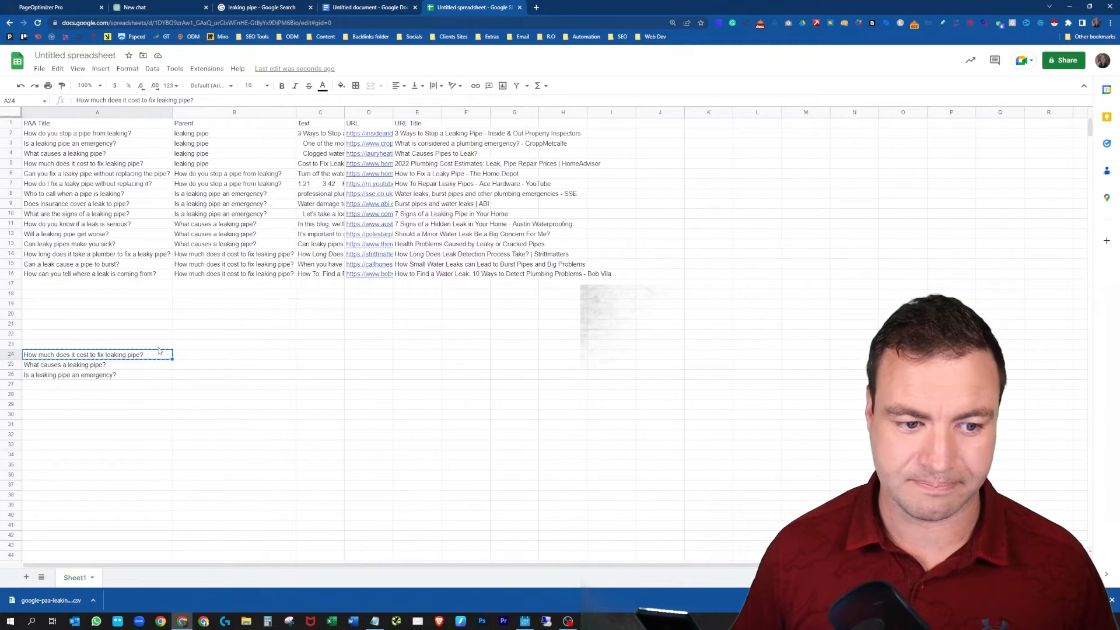
{"action": "left_click", "coordinate": [368, 7]}
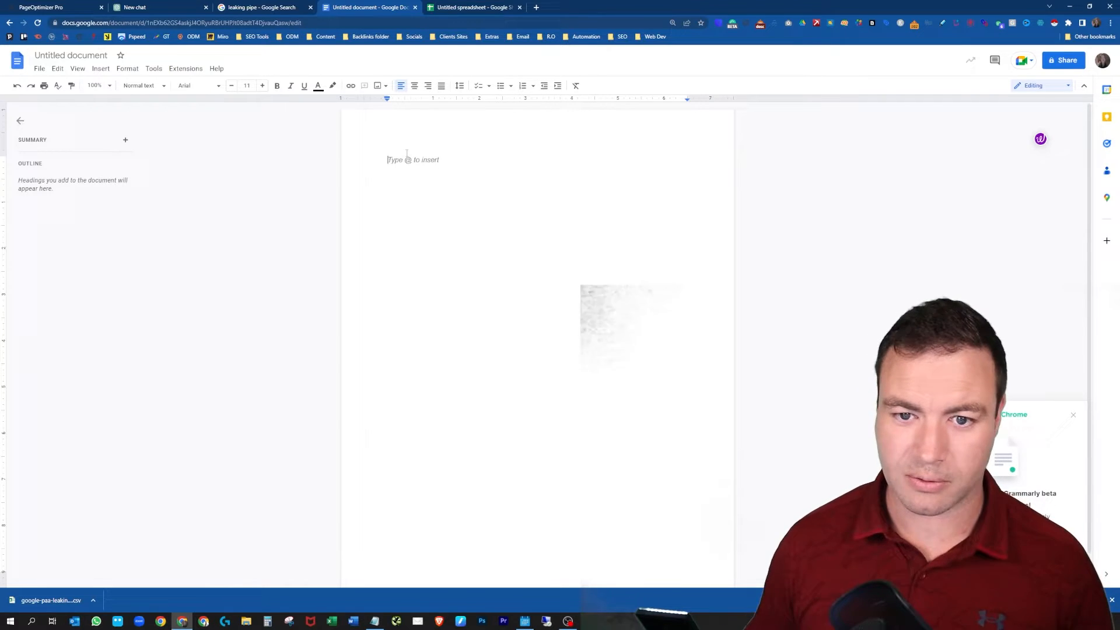
{"action": "left_click", "coordinate": [473, 7]}
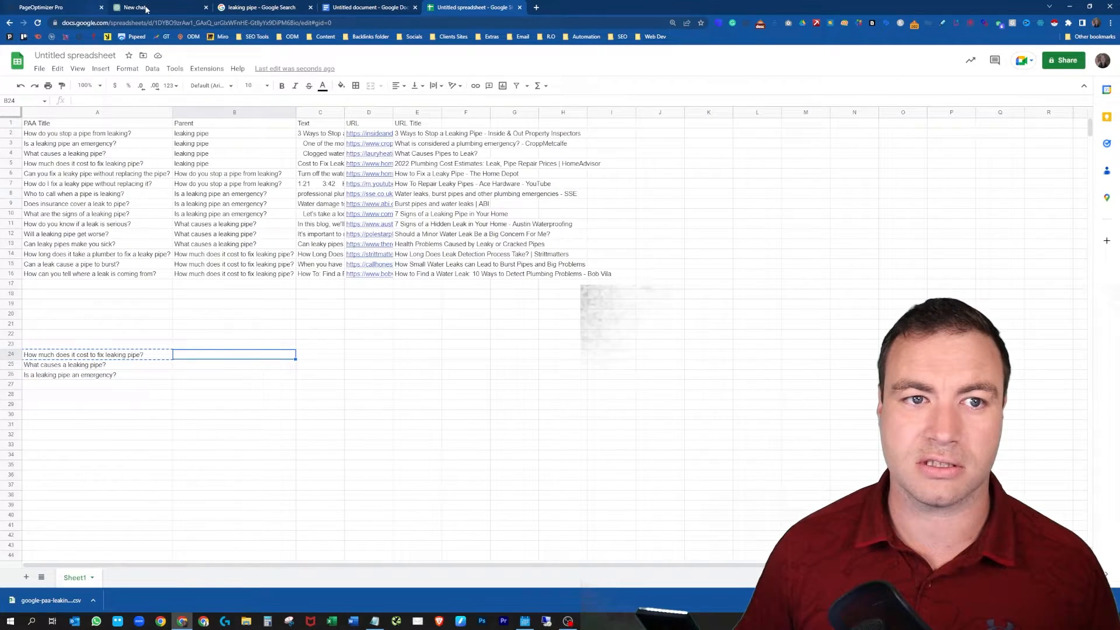
{"action": "left_click", "coordinate": [97, 355]}
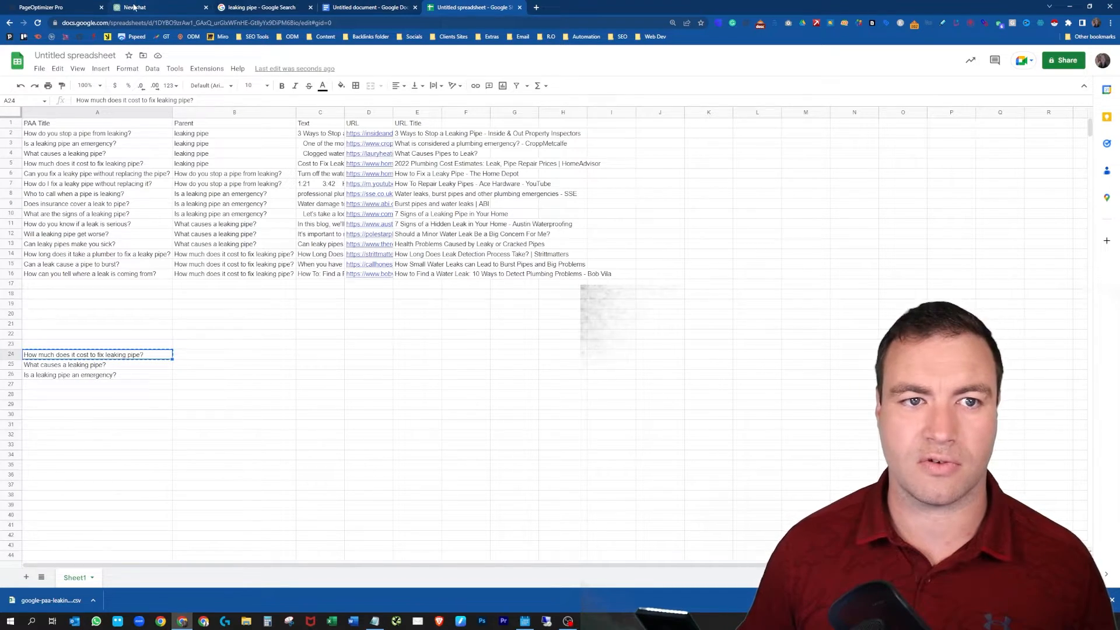
Step: Ask ChatGPT 'How much does it cost to fix leaking pipe?' and take the answer to the document
{"action": "left_click", "coordinate": [142, 7]}
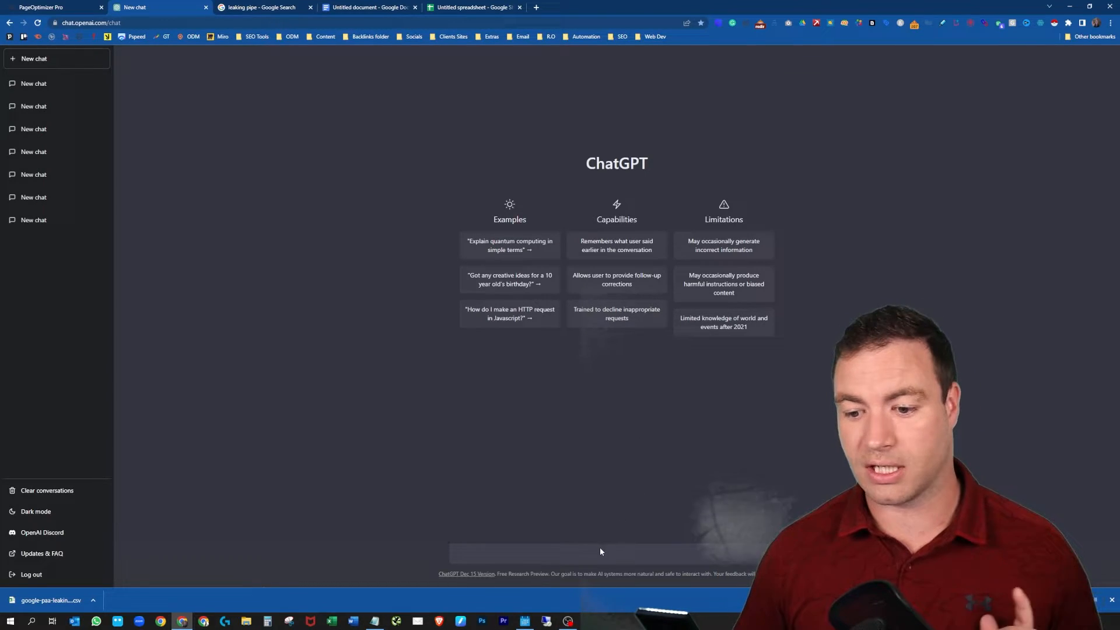
{"action": "type", "text": "How much does it cost to fix leaking pipe?"}
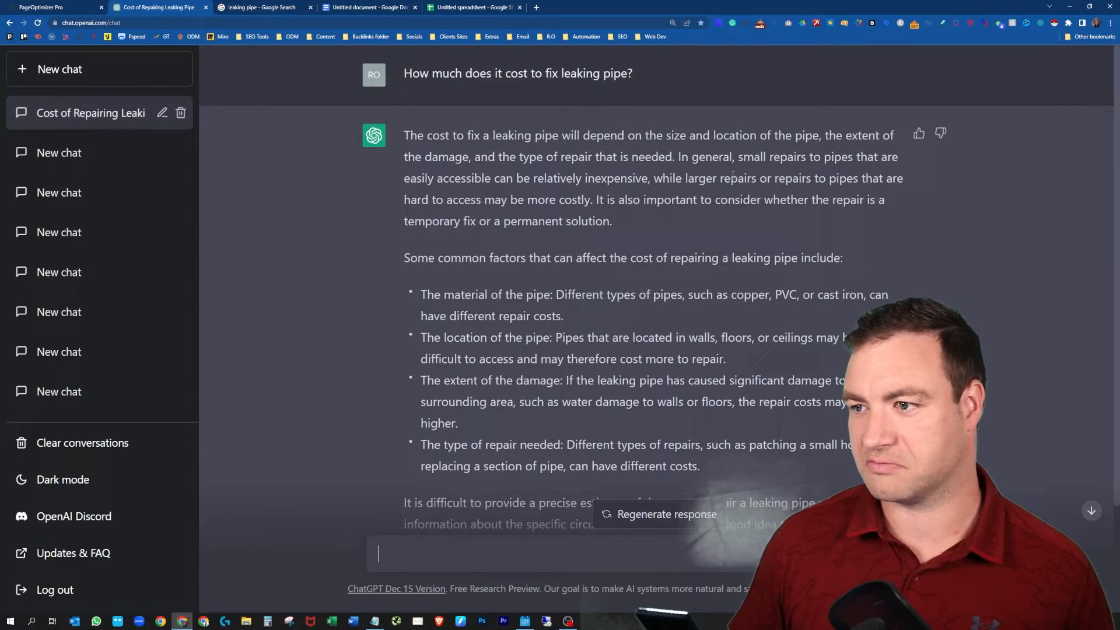
{"action": "scroll", "scroll_direction": "down", "scroll_amount": 3}
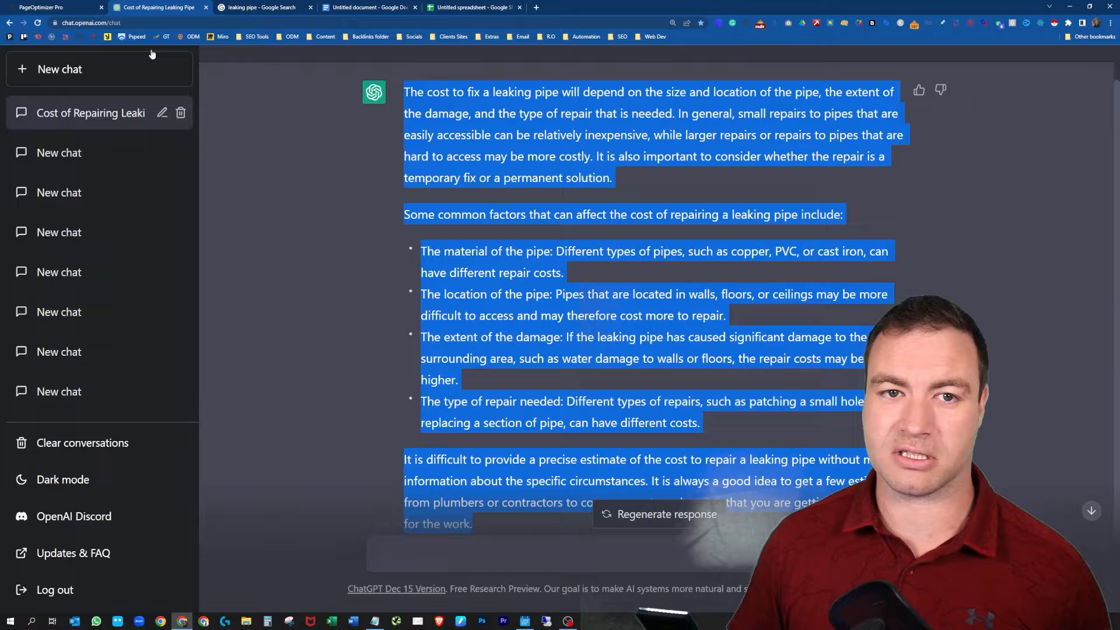
{"action": "left_click", "coordinate": [368, 7]}
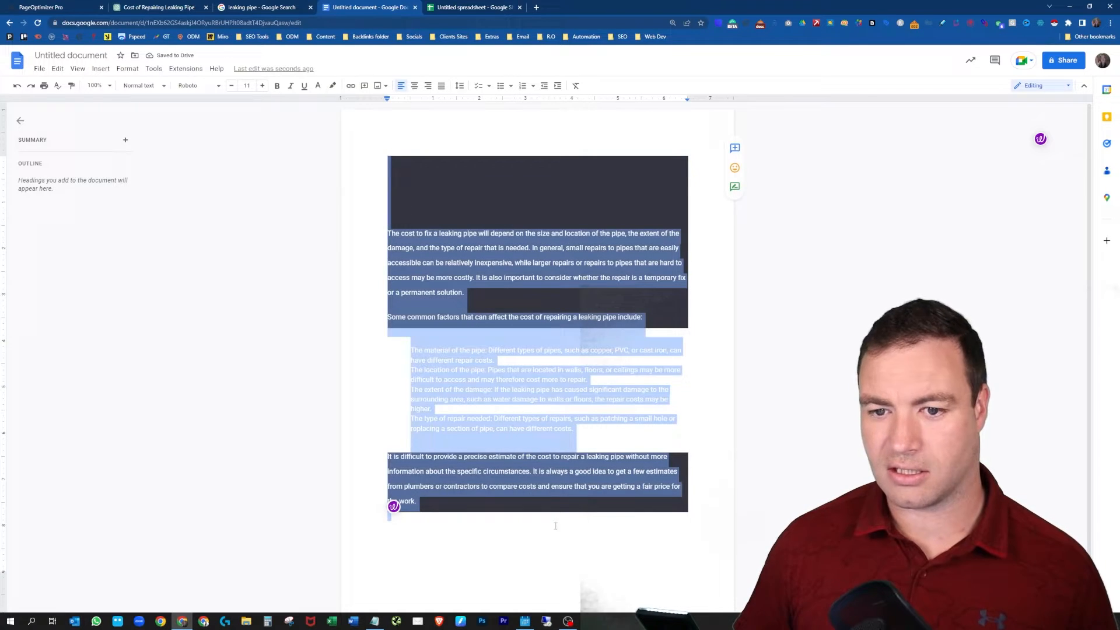
{"action": "mouse_move", "coordinate": [317, 86]}
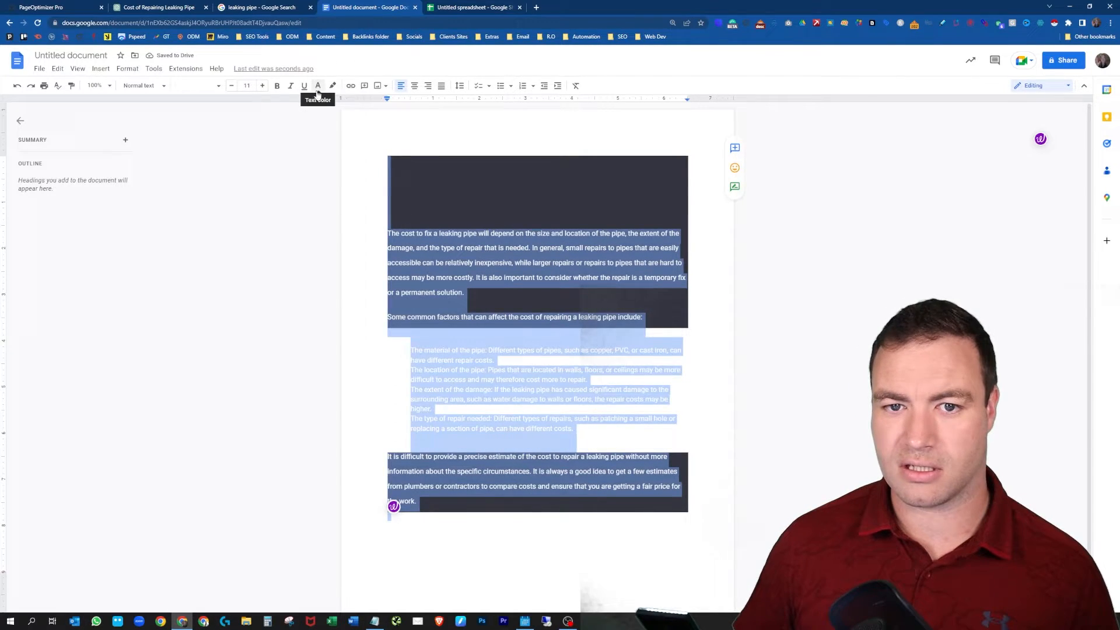
Step: Paste the cost answer into Google Docs, try the Text color button, then return to the spreadsheet
{"action": "left_click", "coordinate": [317, 86]}
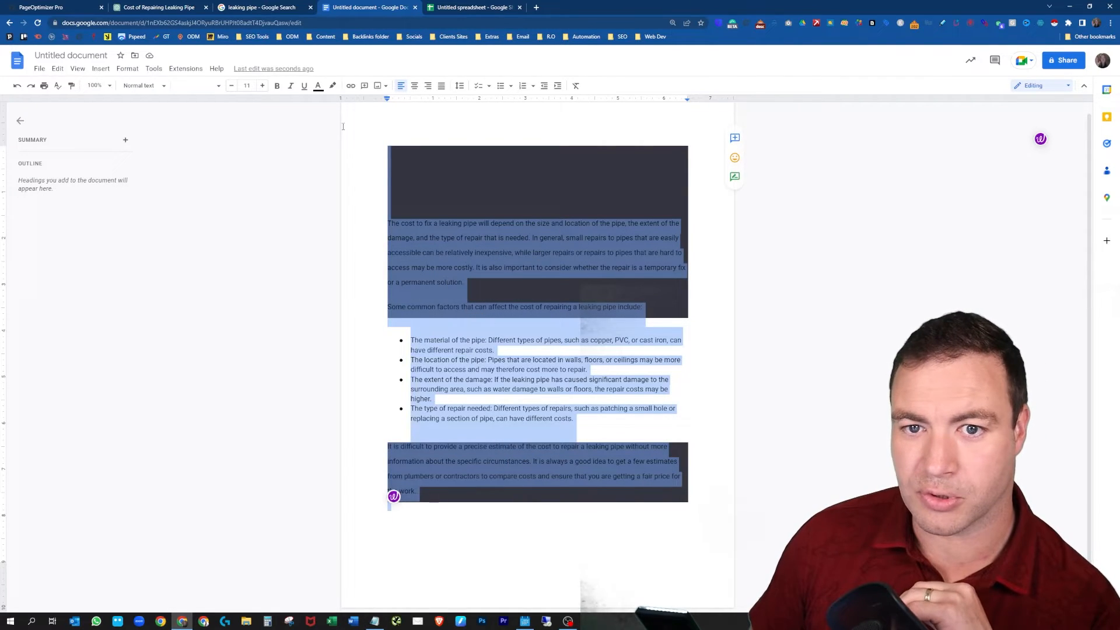
{"action": "left_click", "coordinate": [331, 85]}
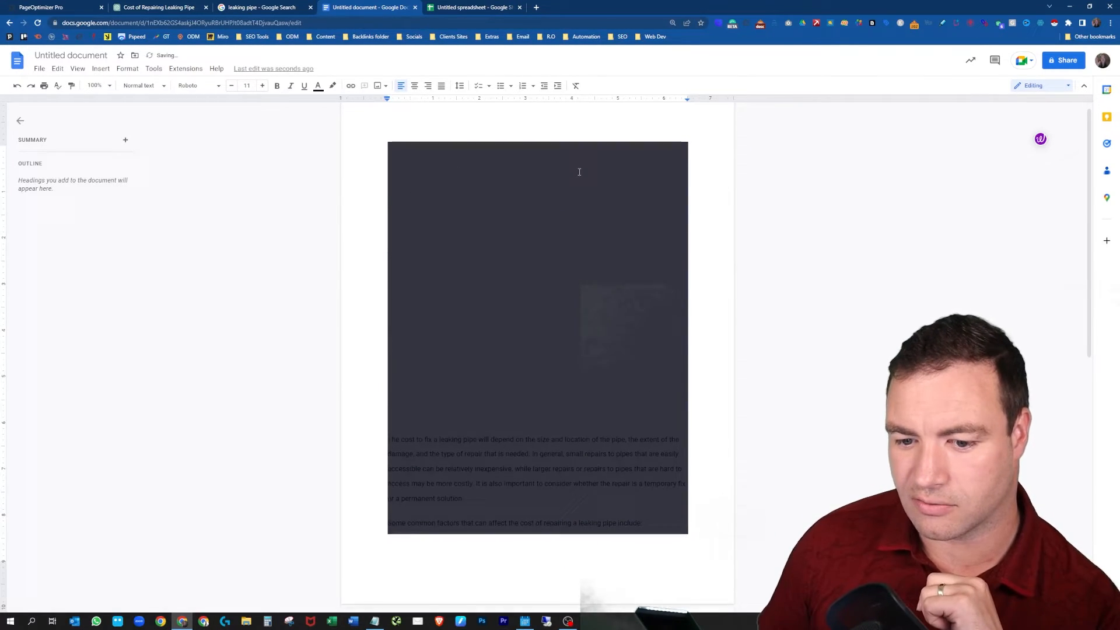
{"action": "scroll", "scroll_direction": "down", "scroll_amount": 3}
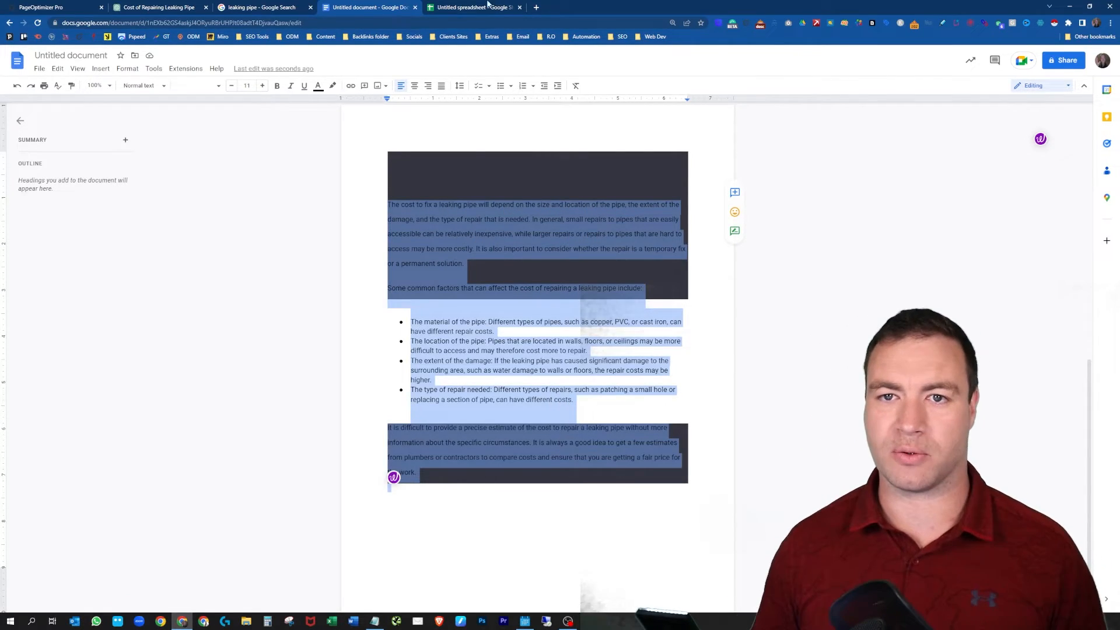
{"action": "left_click", "coordinate": [474, 7]}
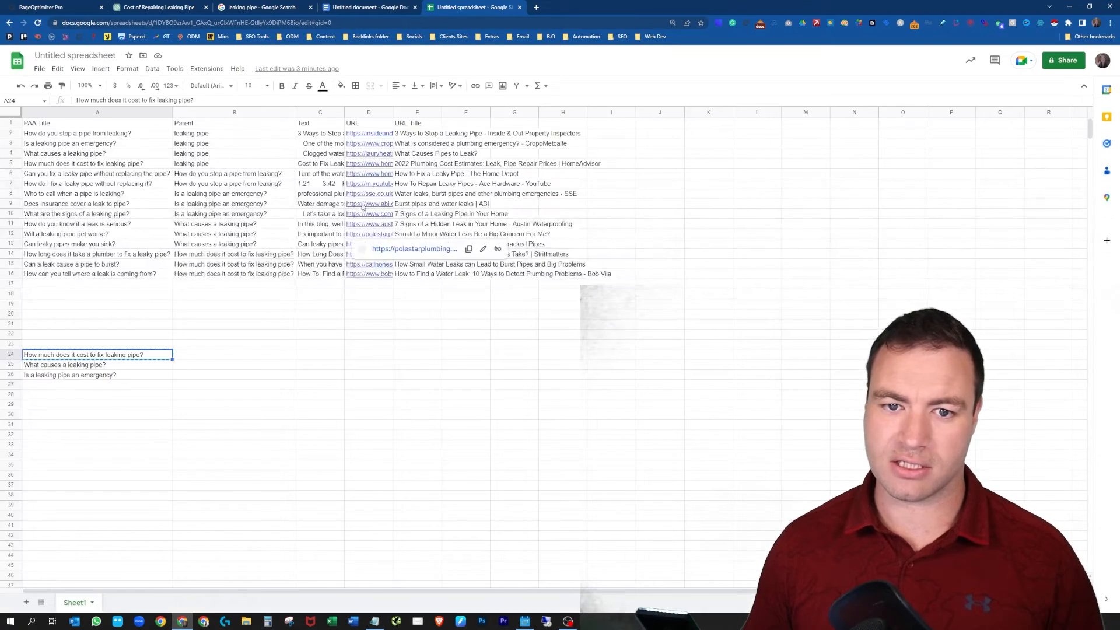
Step: Paste ChatGPT's cost answer into B24 beside the cost question, then return to the chat
{"action": "left_click", "coordinate": [234, 355]}
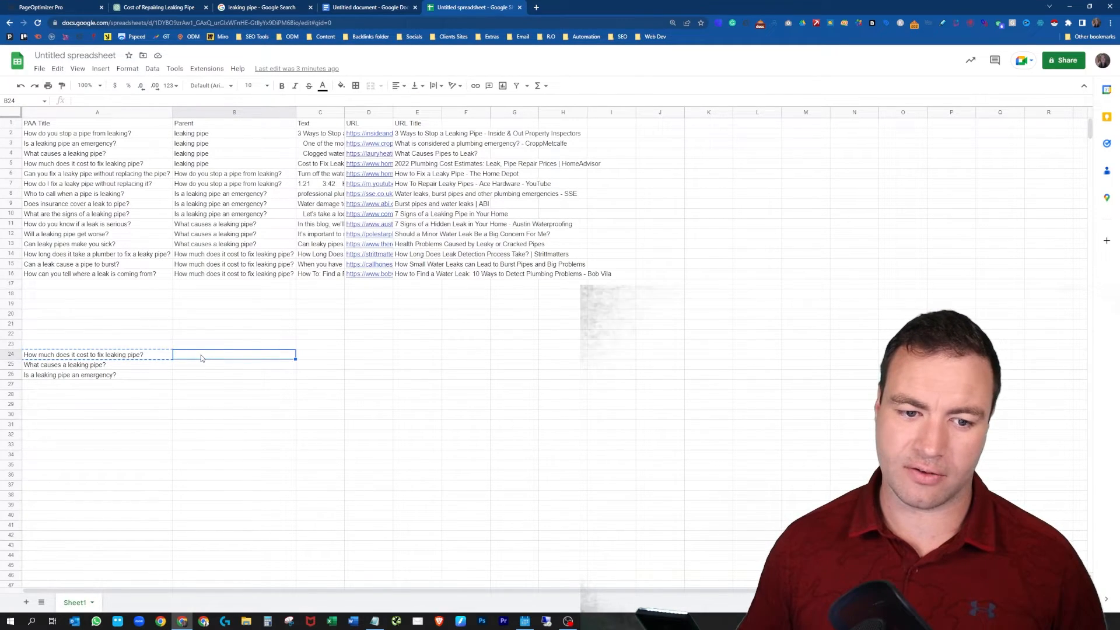
{"action": "key", "text": "ctrl+v"}
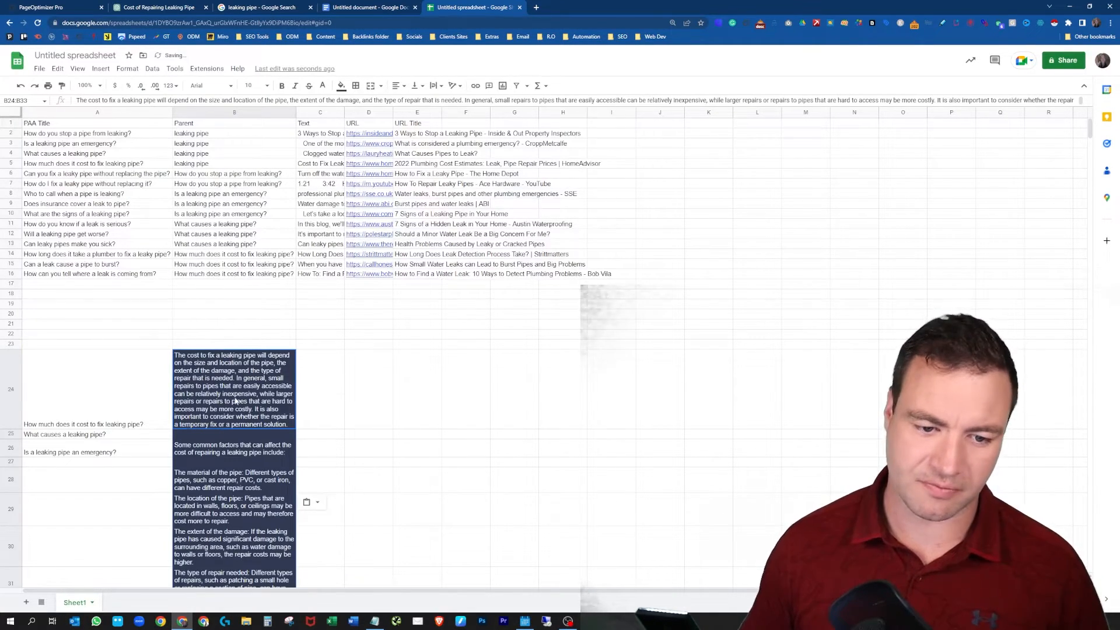
{"action": "left_click", "coordinate": [67, 434]}
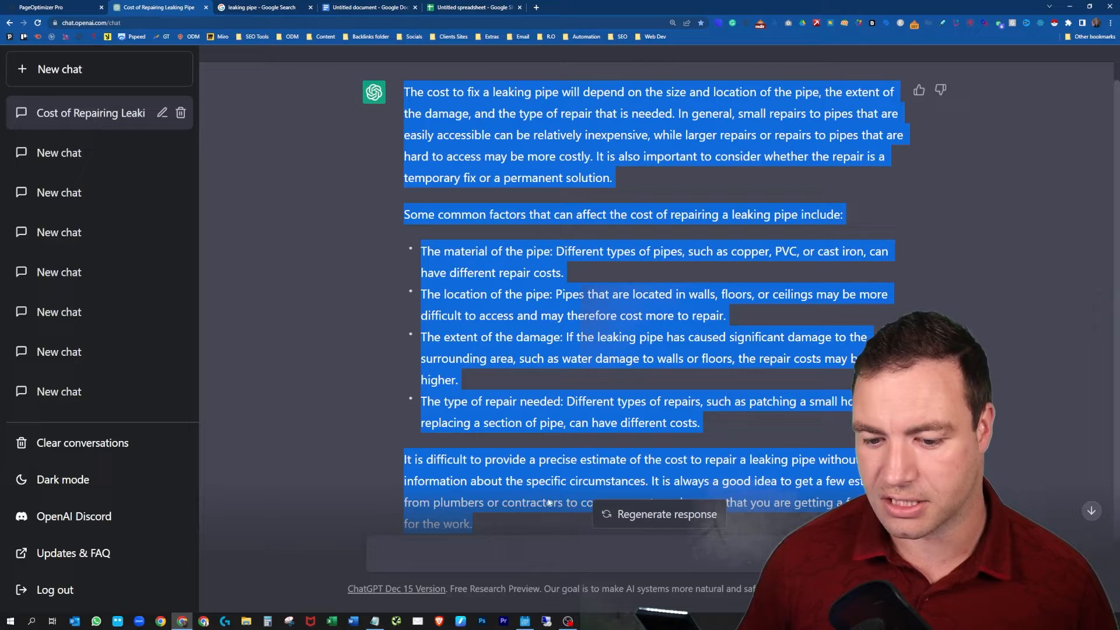
Step: Ask ChatGPT 'What causes a leaking pipe?' and select the seven-cause answer to copy it
{"action": "type", "text": "What causes a leaking pipe?"}
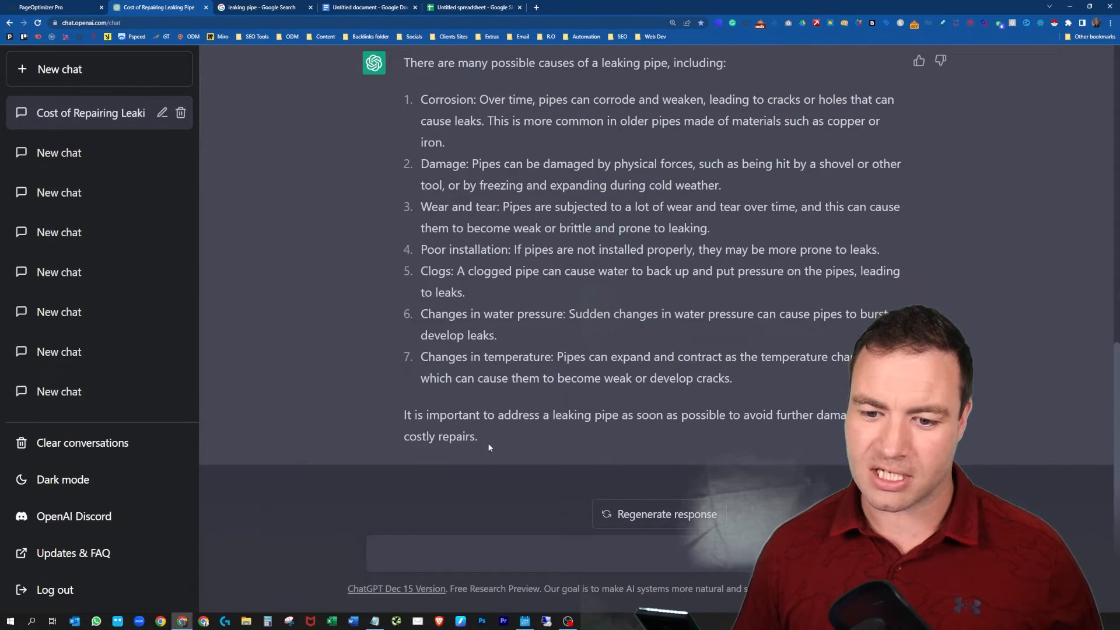
{"action": "left_click_drag", "start_coordinate": [404, 61], "coordinate": [477, 437]}
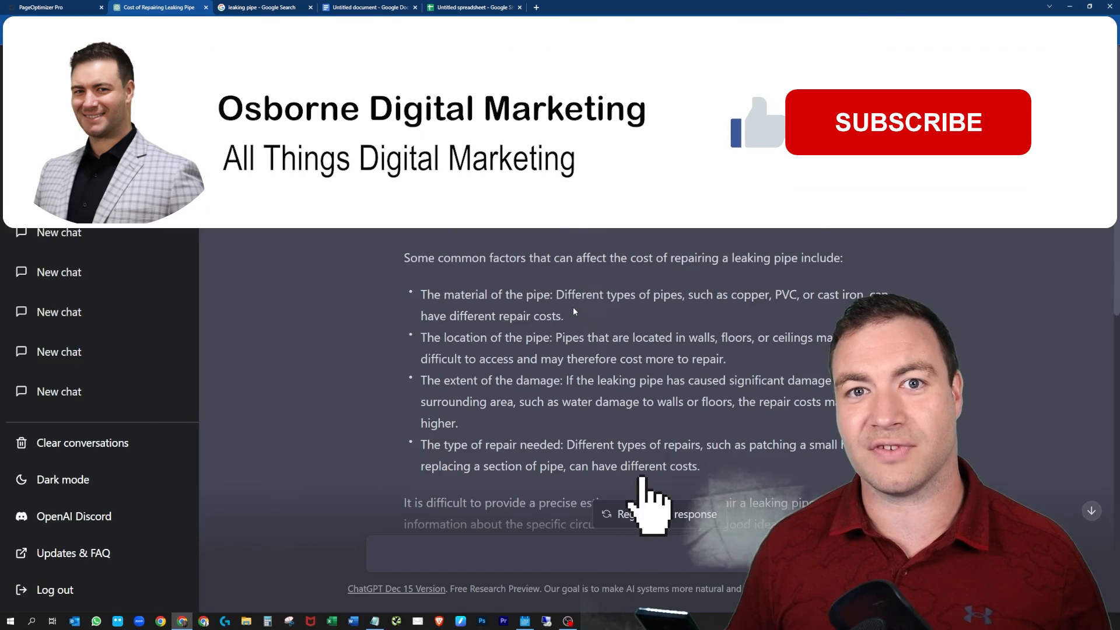
{"action": "left_click", "coordinate": [907, 123]}
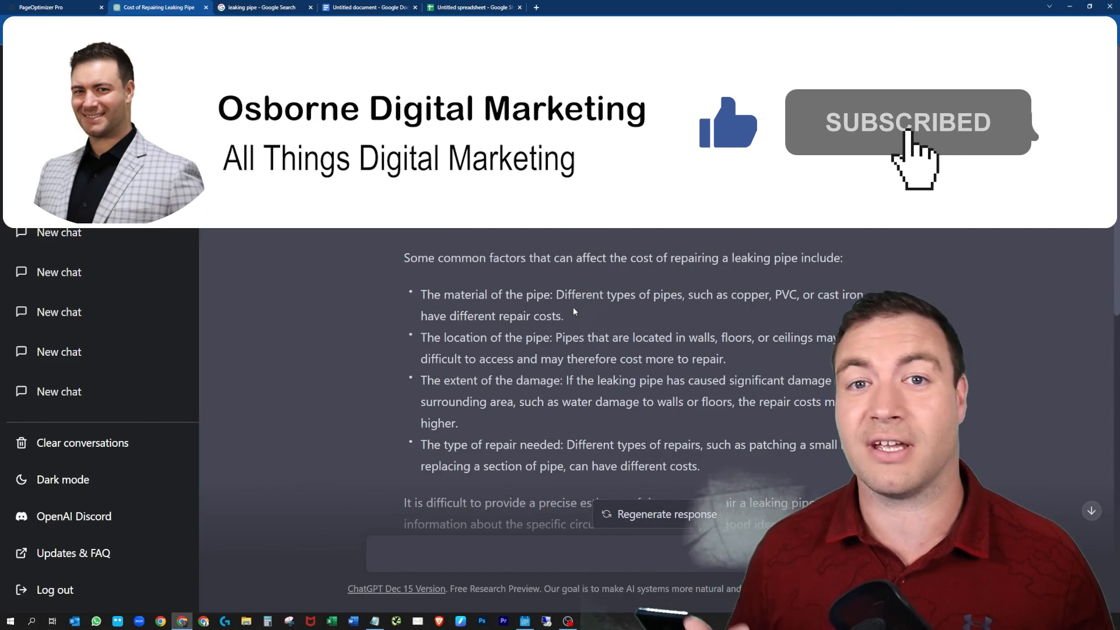